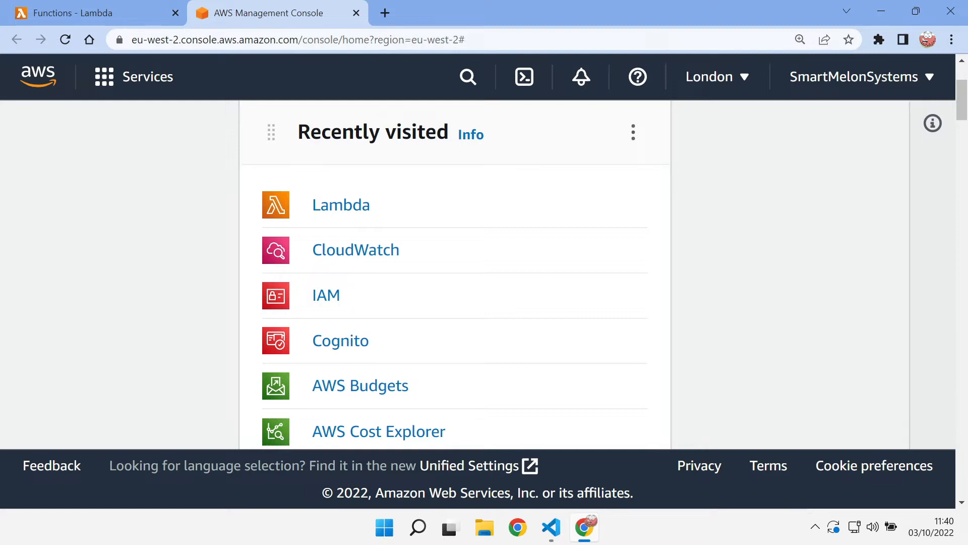
Switch to VS Code and review posts.ts and posts.json from server/routes/api.
{"action": "left_click", "coordinate": [550, 528]}
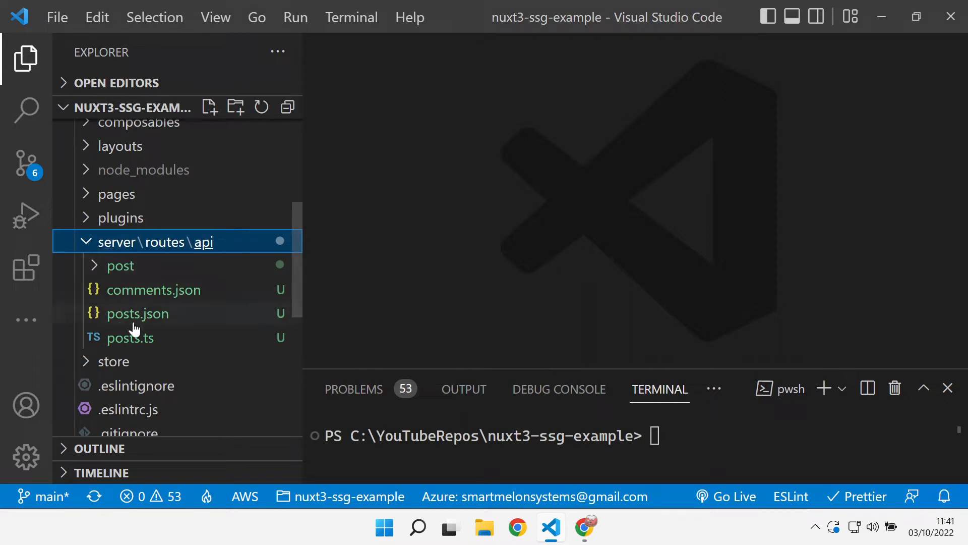
{"action": "mouse_move", "coordinate": [203, 241]}
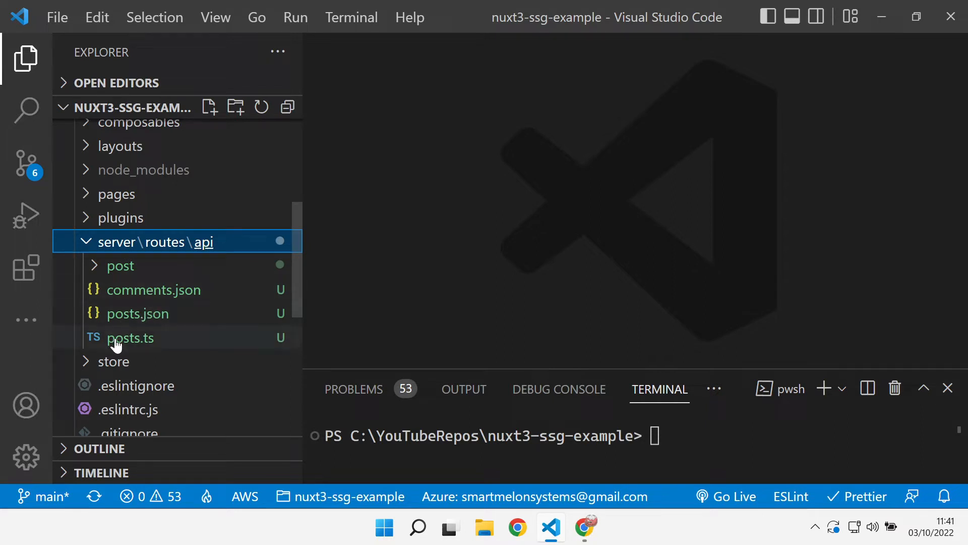
{"action": "left_click", "coordinate": [130, 338]}
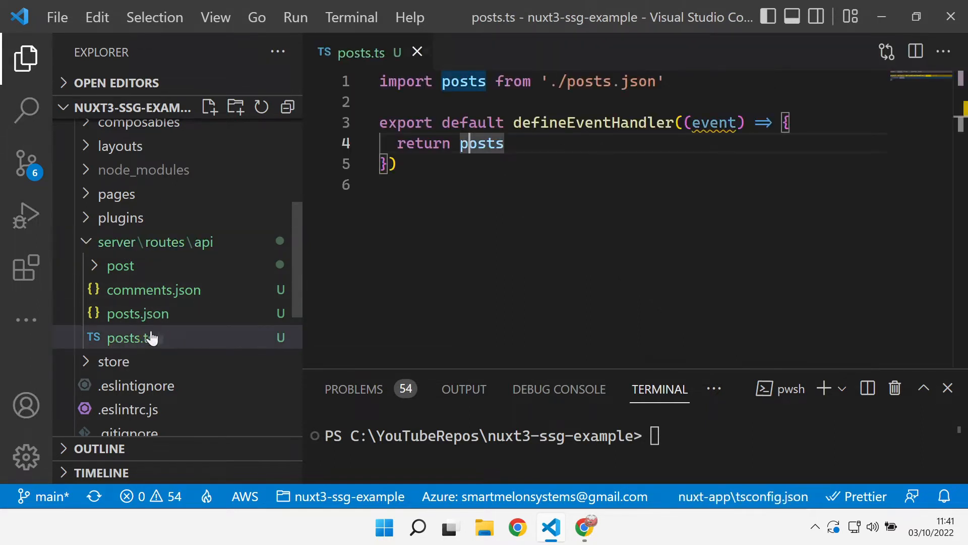
{"action": "left_click", "coordinate": [139, 313]}
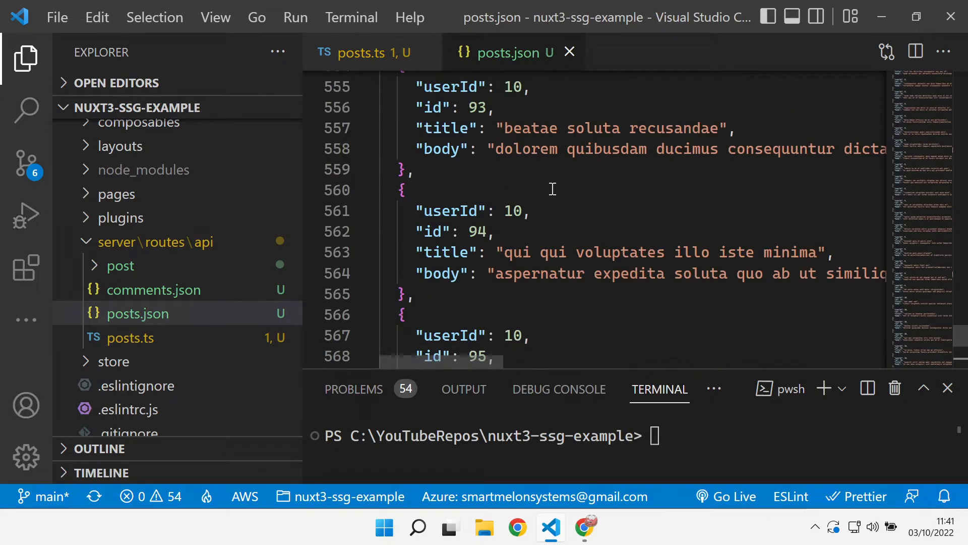
{"action": "scroll", "scroll_direction": "up", "scroll_amount": 3}
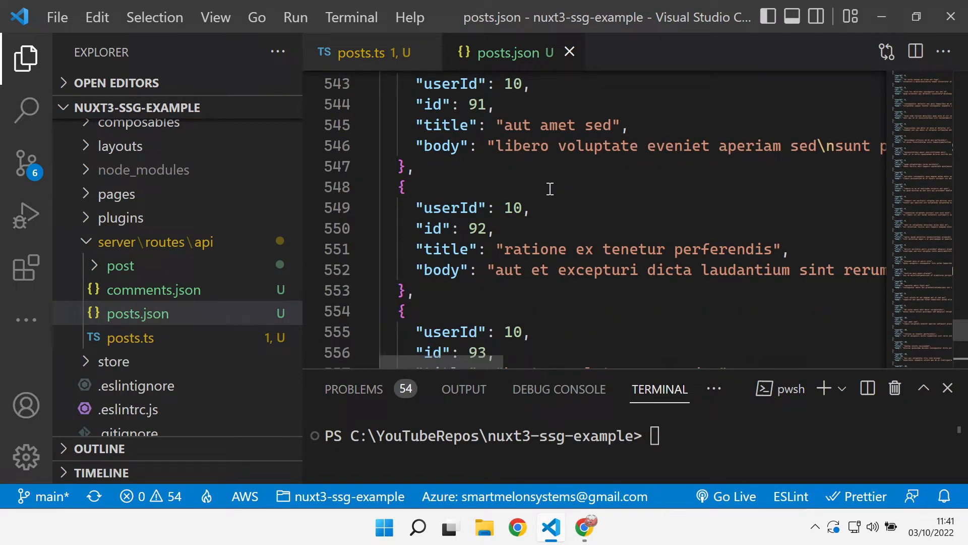
Close the posts.json and posts.ts editors again.
{"action": "left_click", "coordinate": [361, 52]}
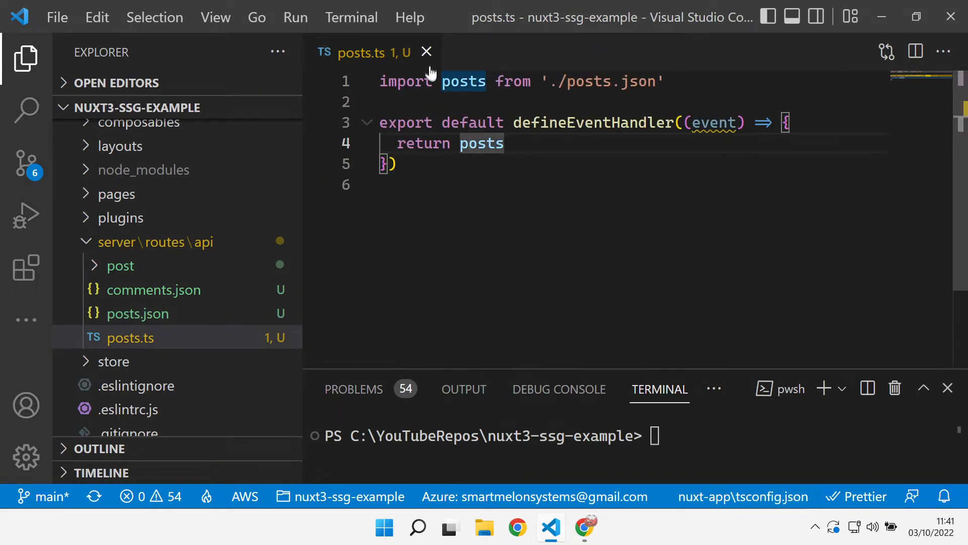
{"action": "left_click", "coordinate": [425, 53]}
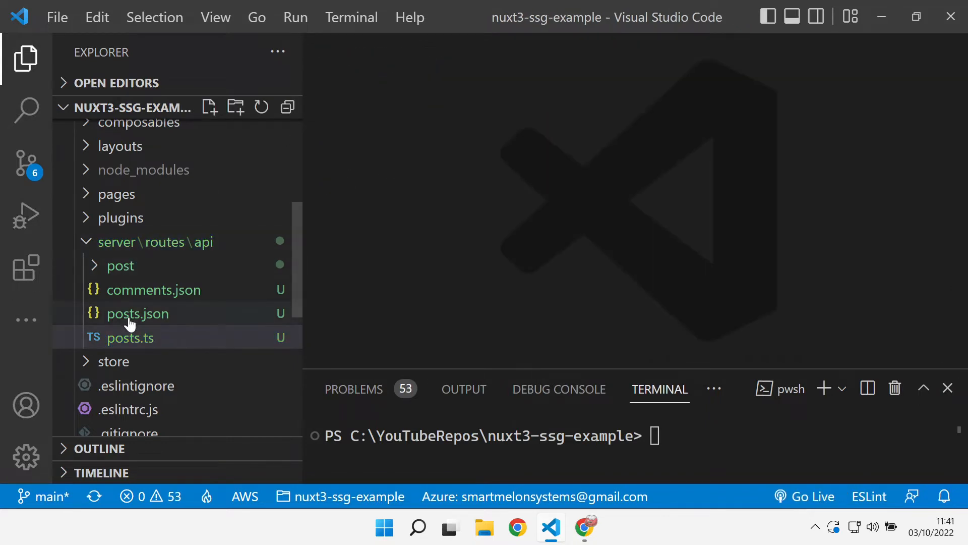
Add preset: 'aws-lambda' to the nitro block of nuxt.config.ts and save it.
{"action": "scroll", "scroll_direction": "down", "scroll_amount": 3}
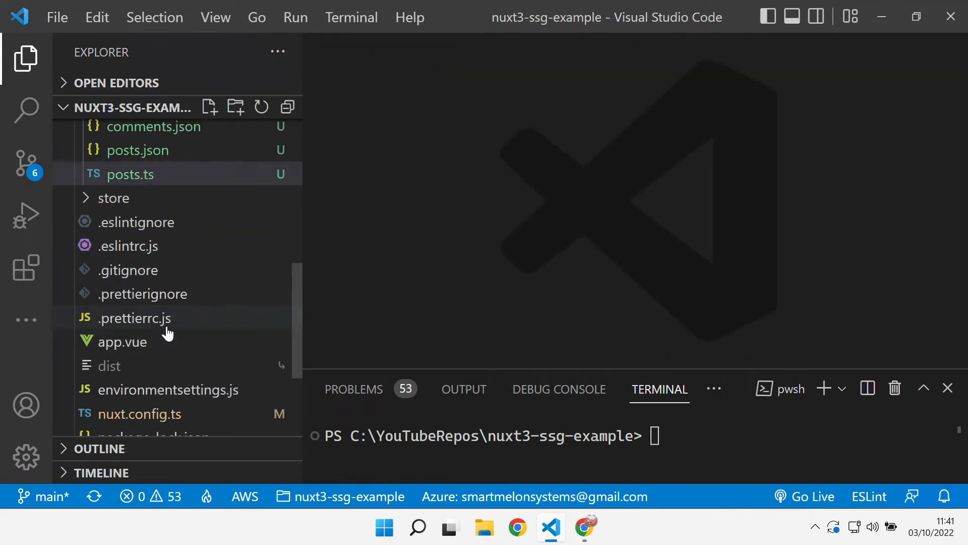
{"action": "scroll", "scroll_direction": "down", "scroll_amount": 3}
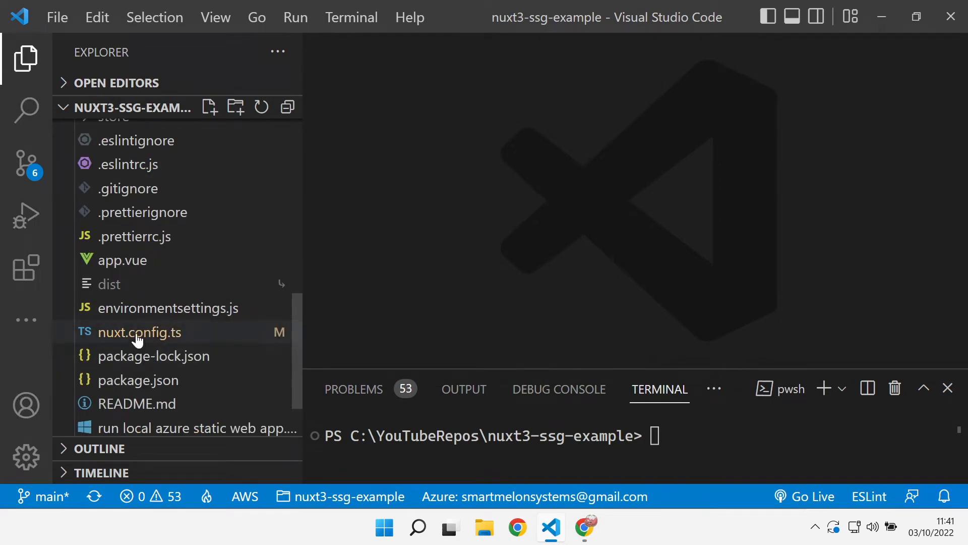
{"action": "left_click", "coordinate": [139, 331]}
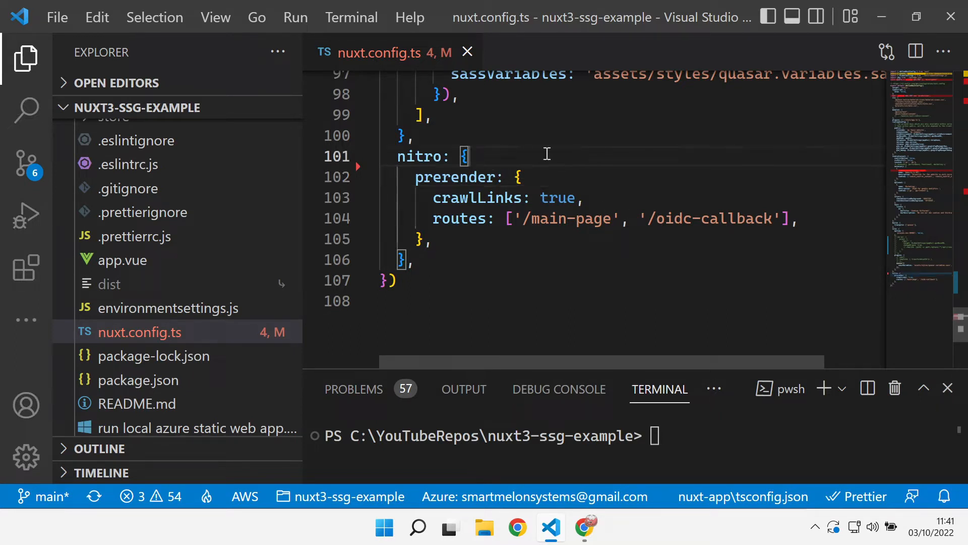
{"action": "type", "text": "preset: 'aws-lambda',"}
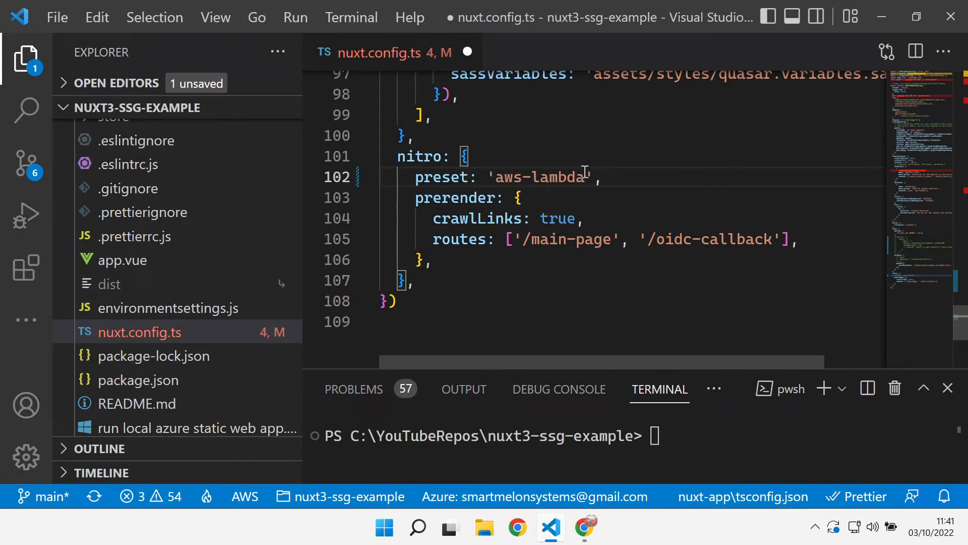
{"action": "key", "text": "ctrl+s"}
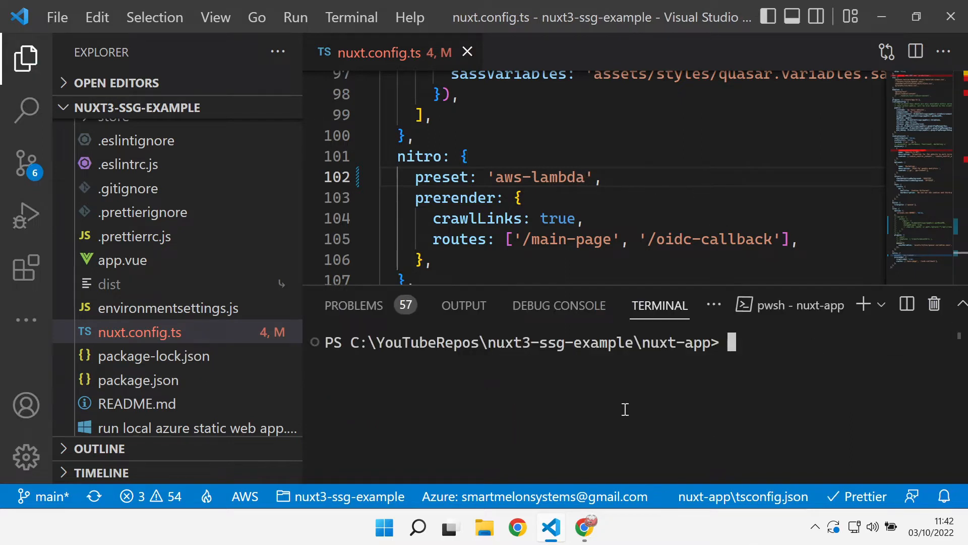
Run npm run build so the server output gets the aws-lambda chunk.
{"action": "type", "text": "npm run"}
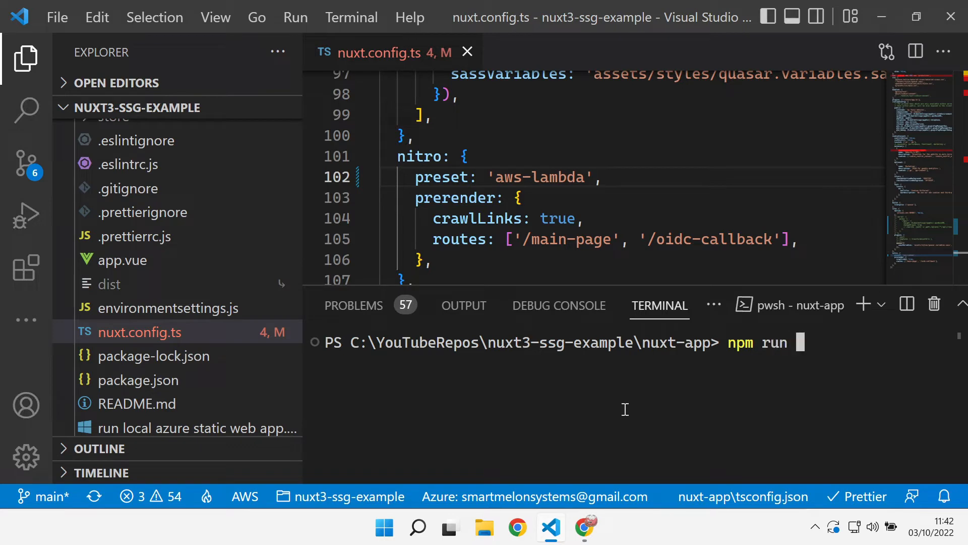
{"action": "type", "text": "build"}
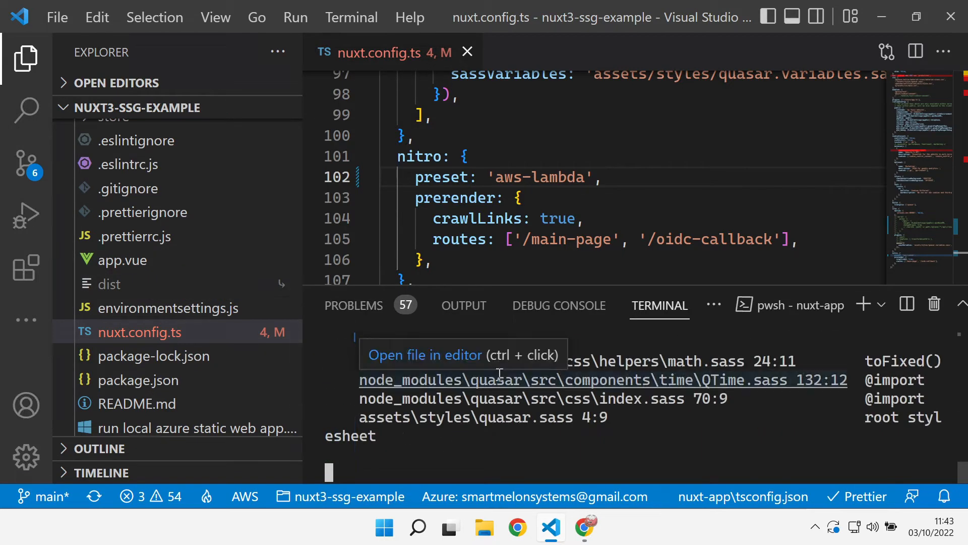
{"action": "scroll", "scroll_direction": "down", "scroll_amount": 3}
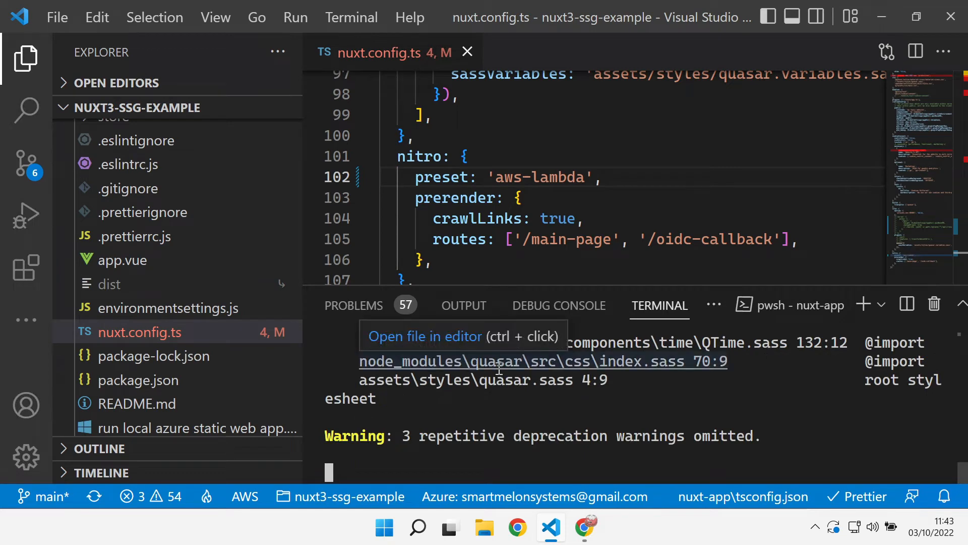
{"action": "scroll", "scroll_direction": "up", "scroll_amount": 3}
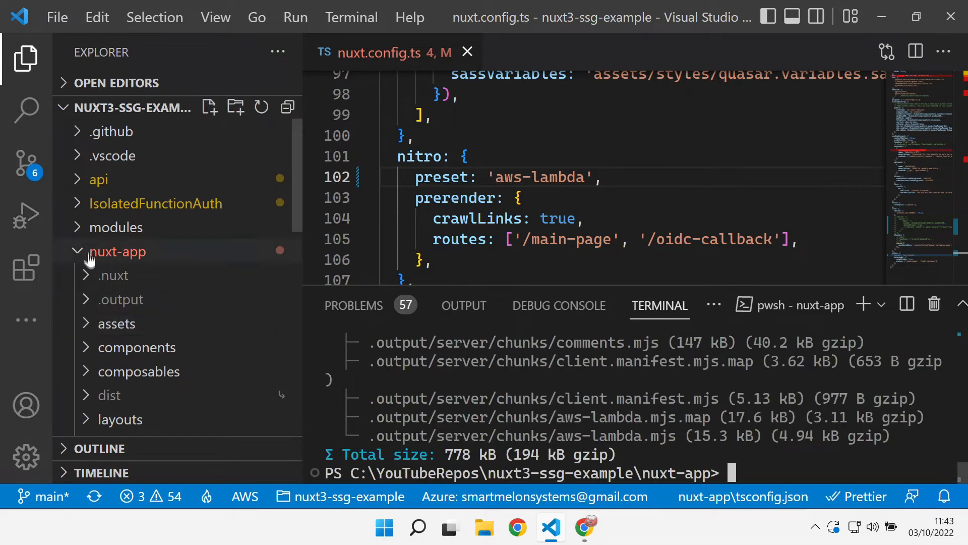
Inspect the handler export in .output/server/index.mjs, then close it.
{"action": "left_click", "coordinate": [120, 299]}
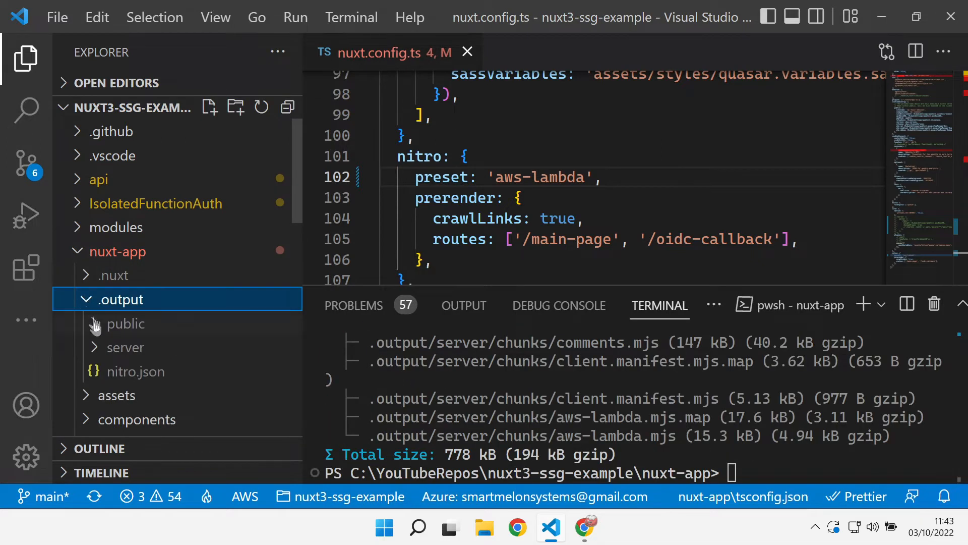
{"action": "left_click", "coordinate": [126, 347]}
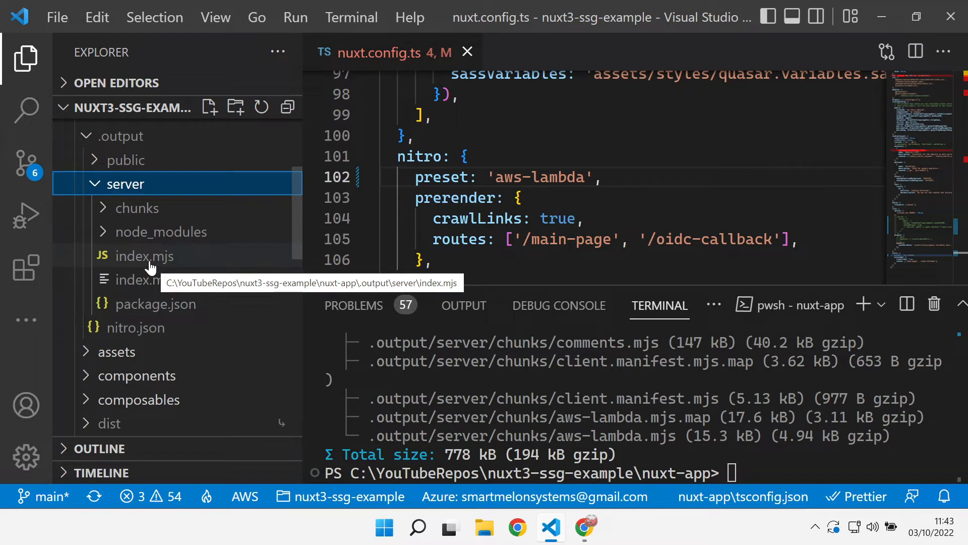
{"action": "left_click", "coordinate": [147, 255]}
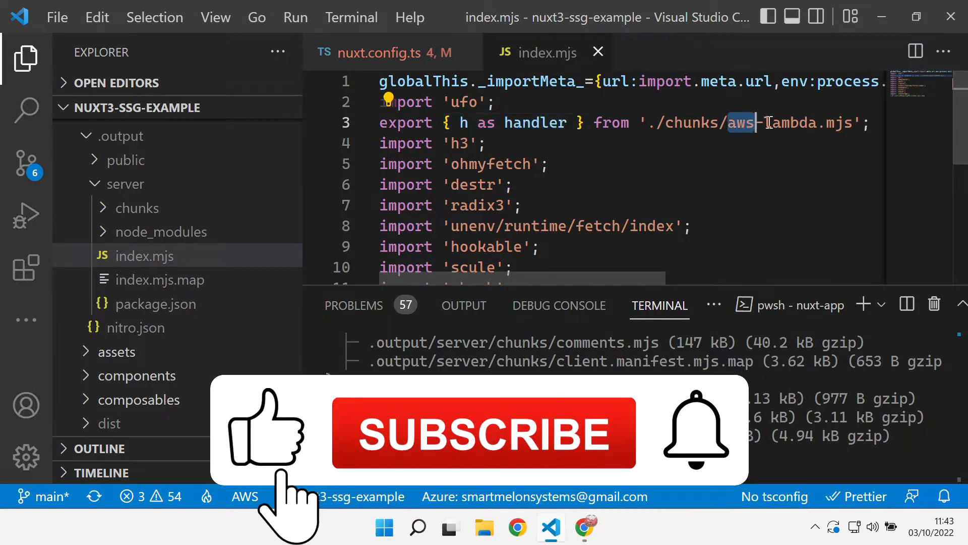
{"action": "left_click", "coordinate": [386, 51]}
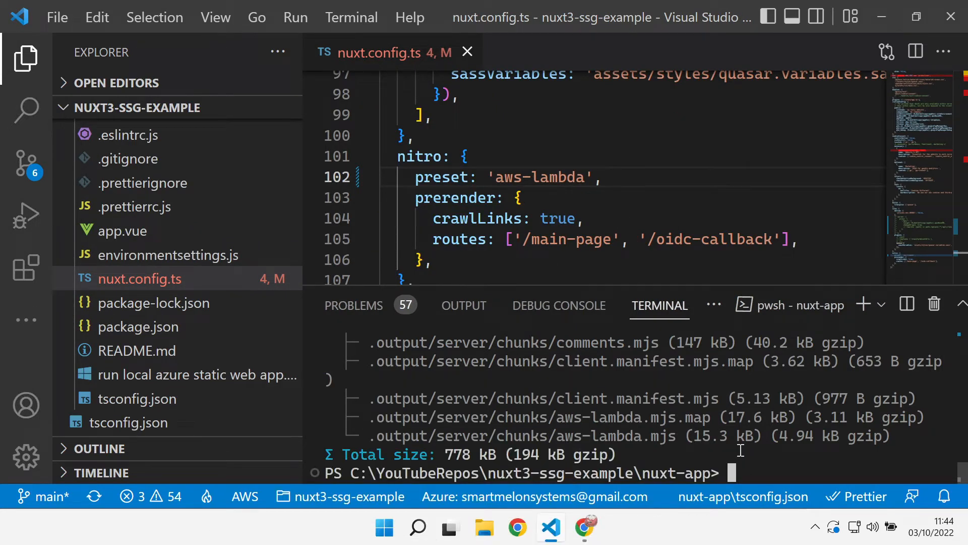
Change the terminal directory to .\.output\server.
{"action": "type", "text": "cd"}
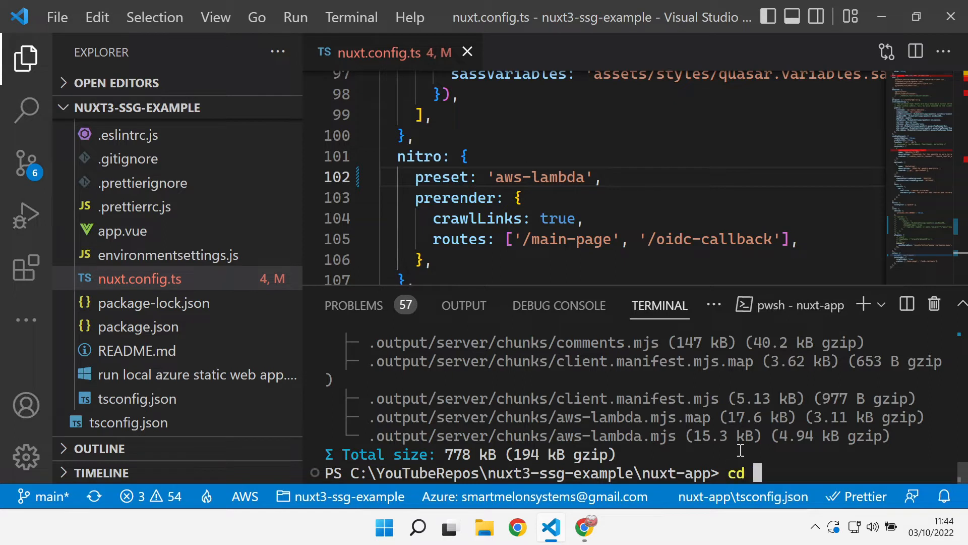
{"action": "type", "text": ".\\.output\\"}
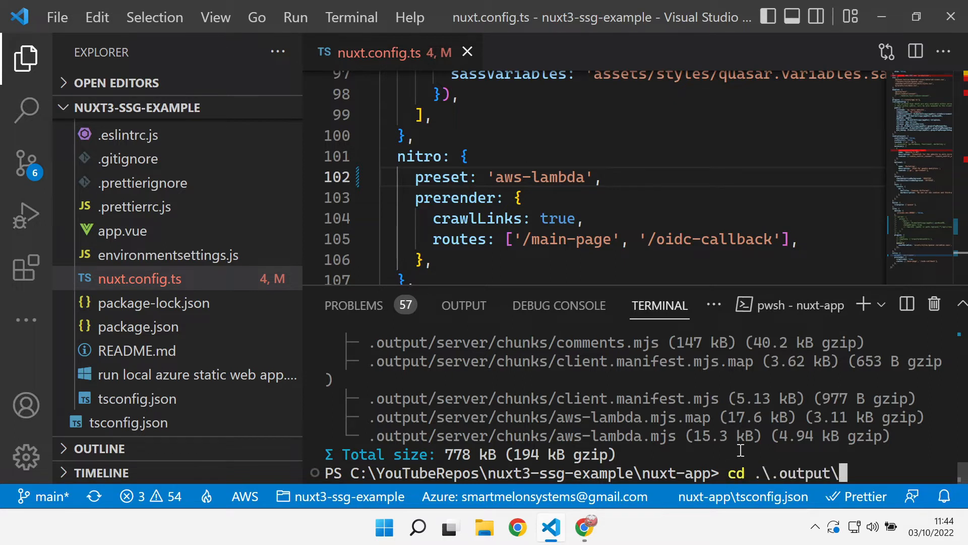
{"action": "type", "text": "server"}
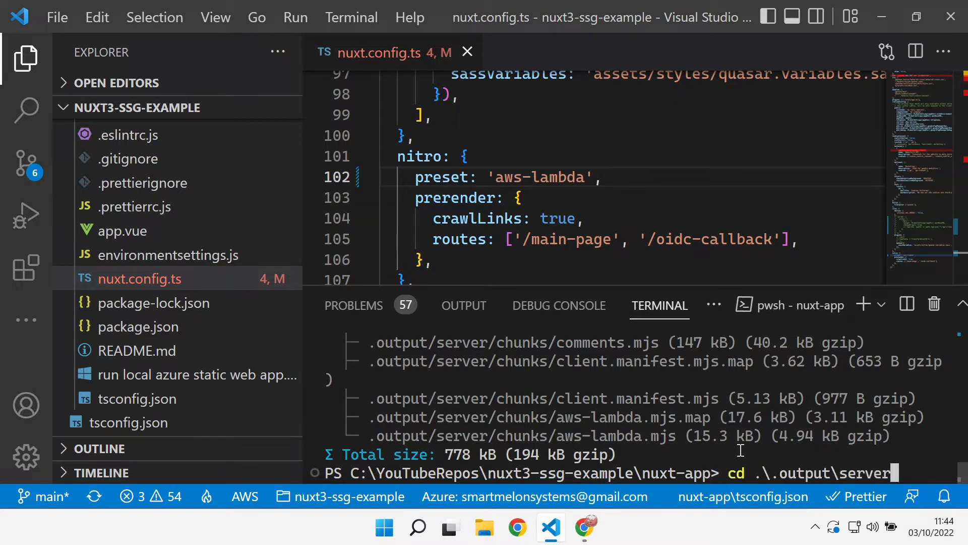
{"action": "key", "text": "Return"}
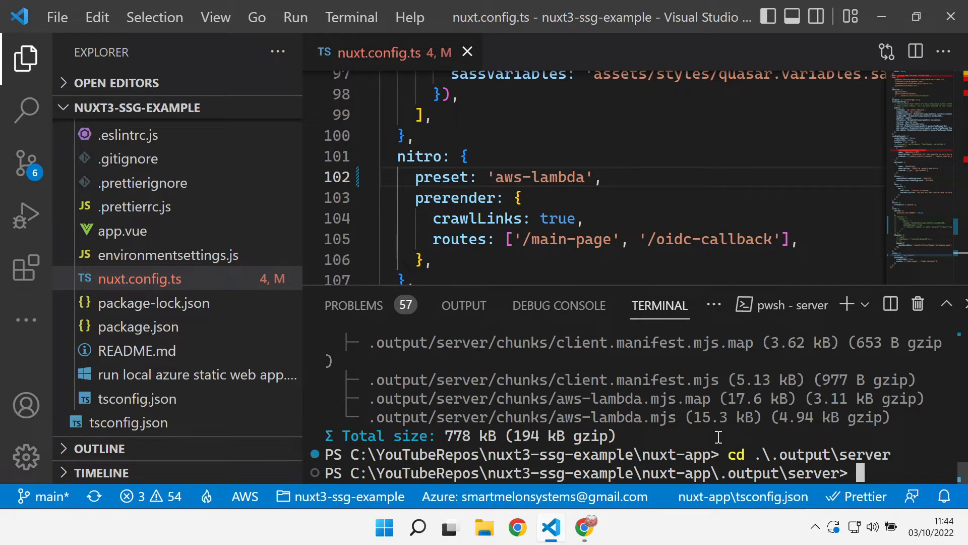
Run compress-archive ./* -DestinationPath ./api.zip to zip the server output.
{"action": "type", "text": "compress-archive"}
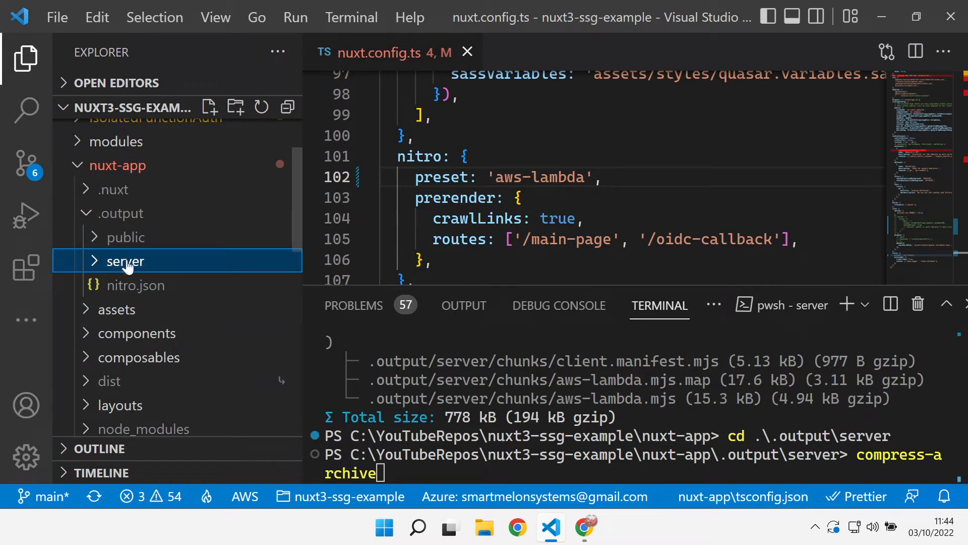
{"action": "mouse_move", "coordinate": [124, 260]}
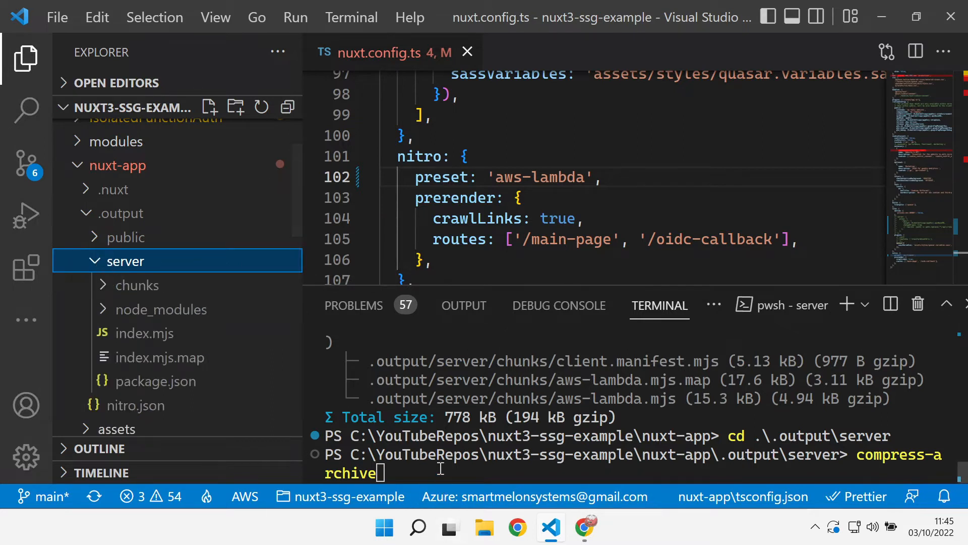
{"action": "left_click", "coordinate": [439, 472]}
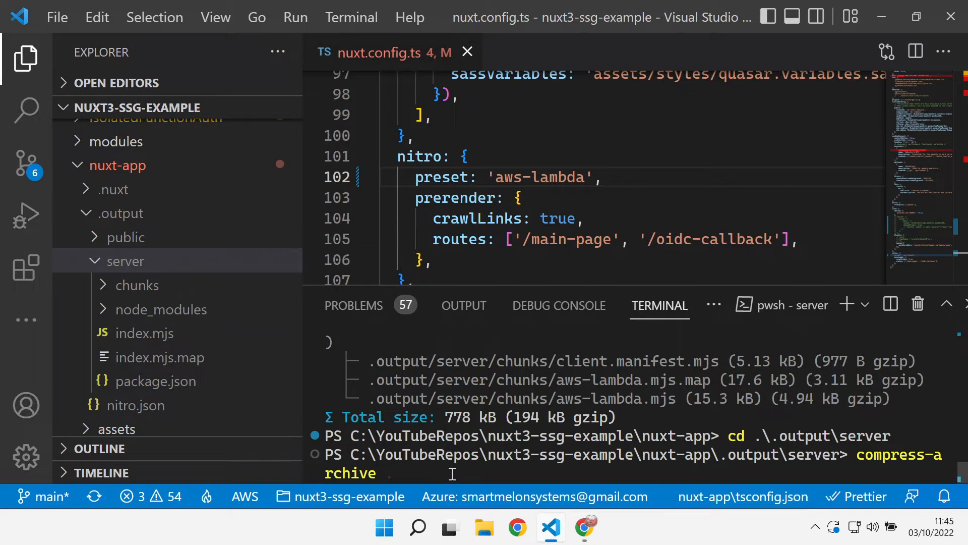
{"action": "type", "text": "./*"}
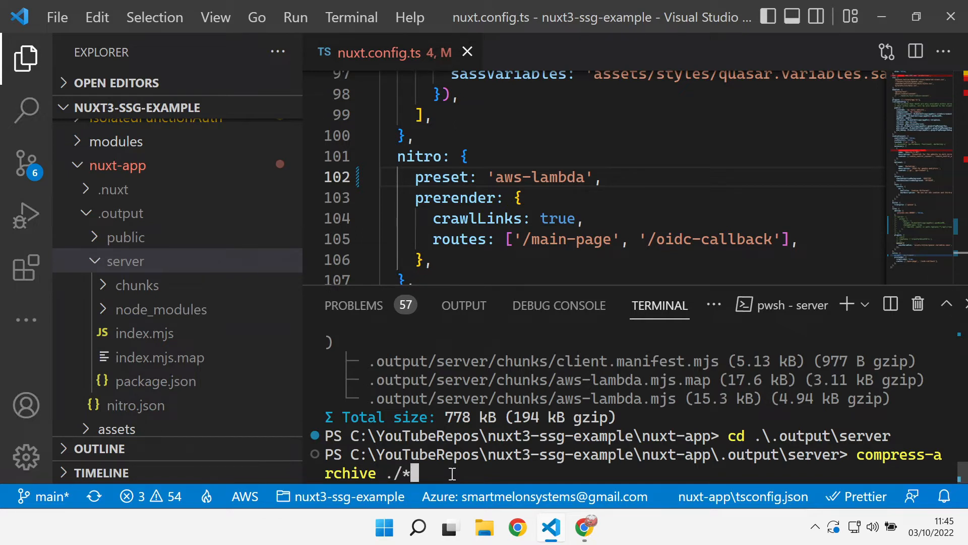
{"action": "type", "text": "-"}
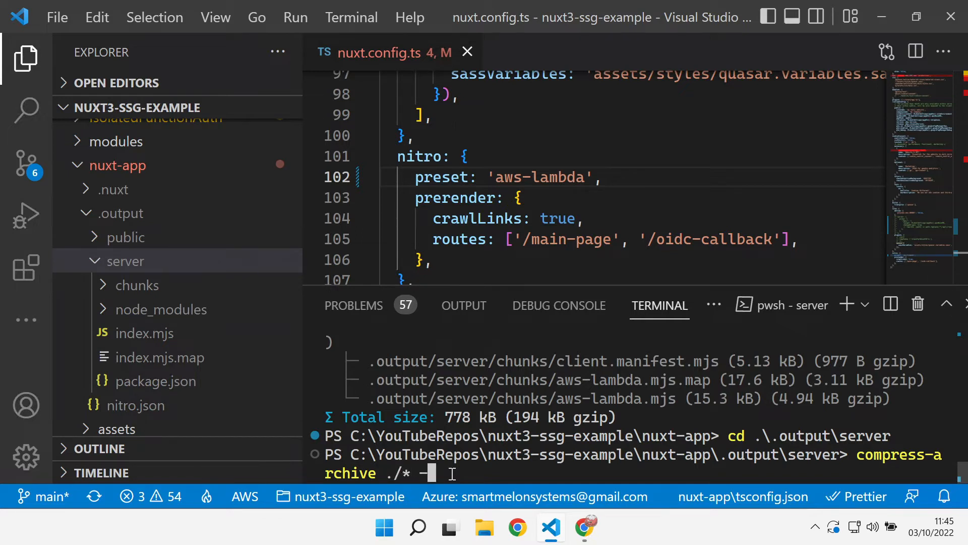
{"action": "type", "text": "DestinationPath"}
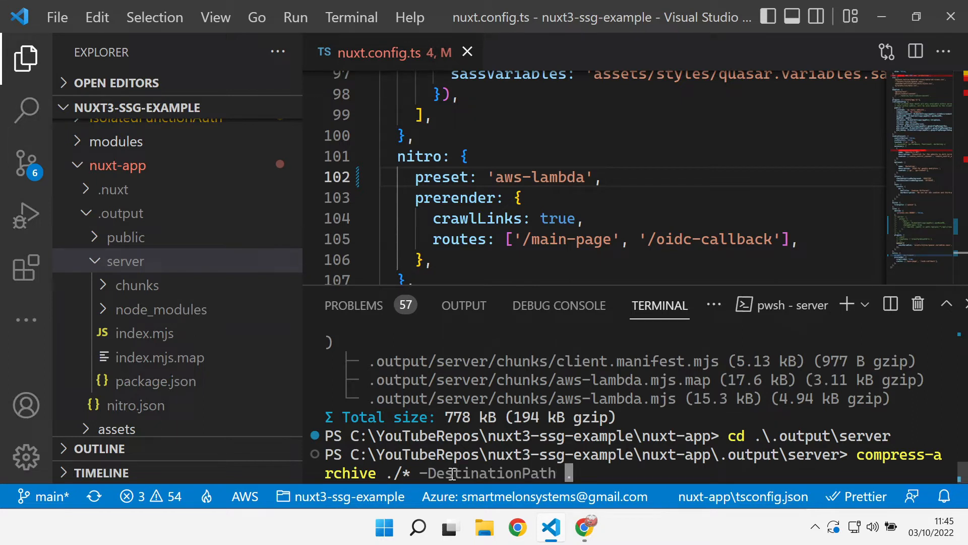
{"action": "type", "text": "./api.zip"}
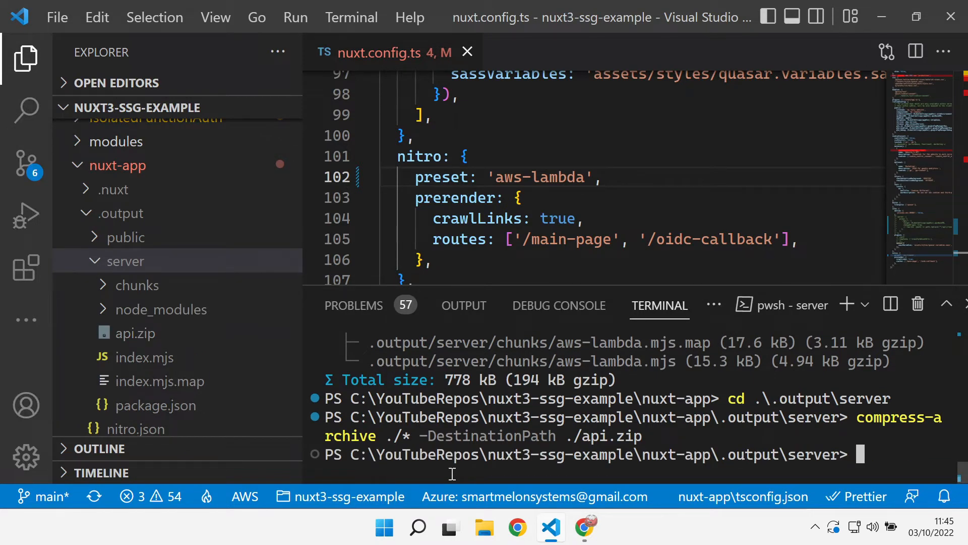
{"action": "mouse_move", "coordinate": [527, 436]}
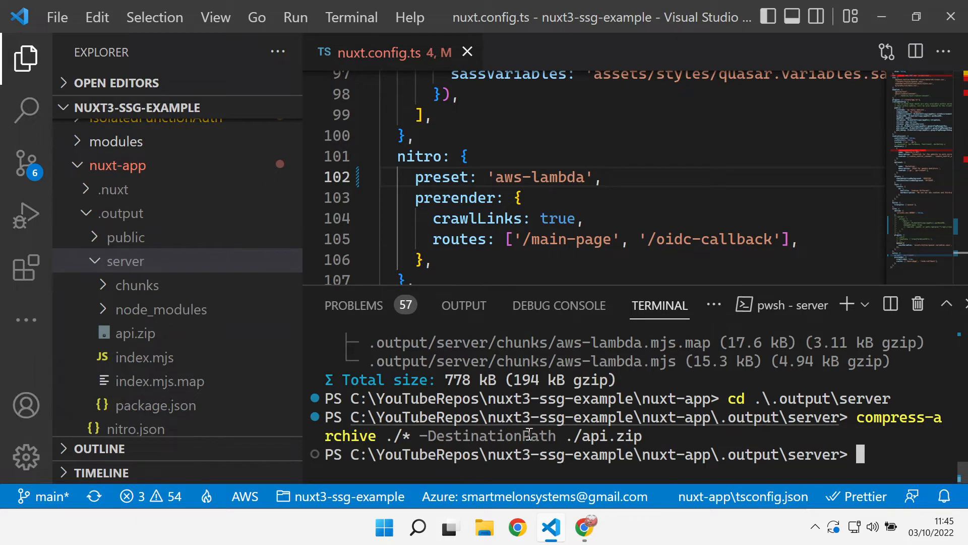
{"action": "mouse_move", "coordinate": [576, 436]}
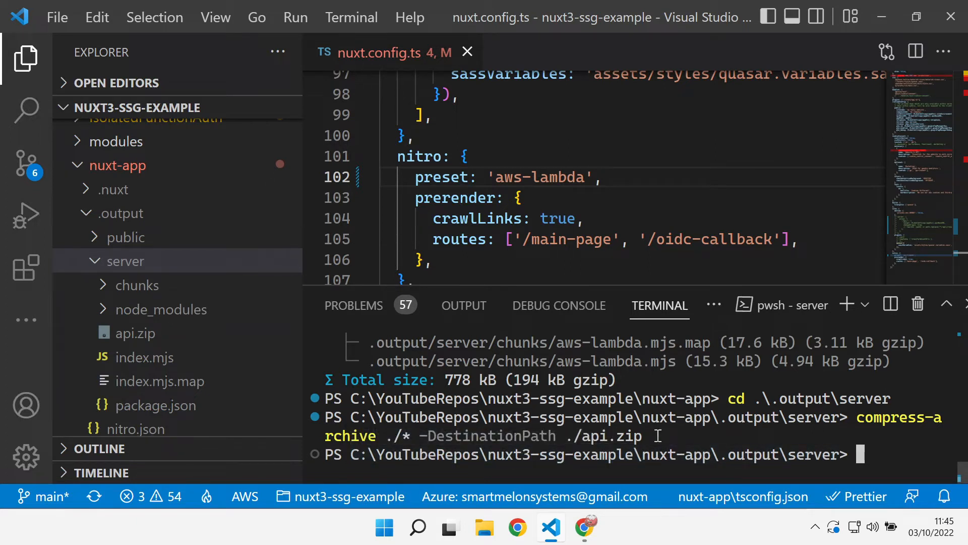
Print $PSVersionTable and highlight the 7.2.6 Core PowerShell version.
{"action": "type", "text": "$"}
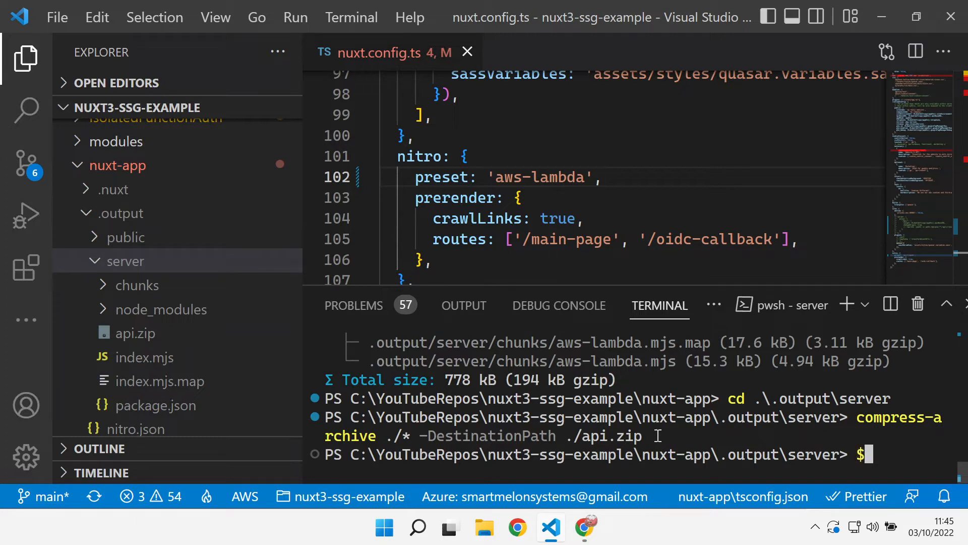
{"action": "type", "text": "$spv"}
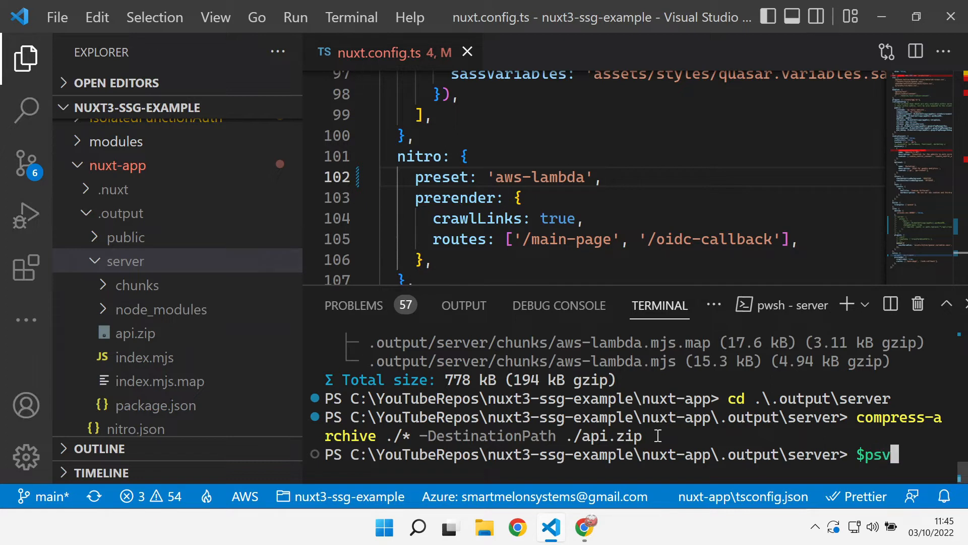
{"action": "type", "text": "PSVersionTable"}
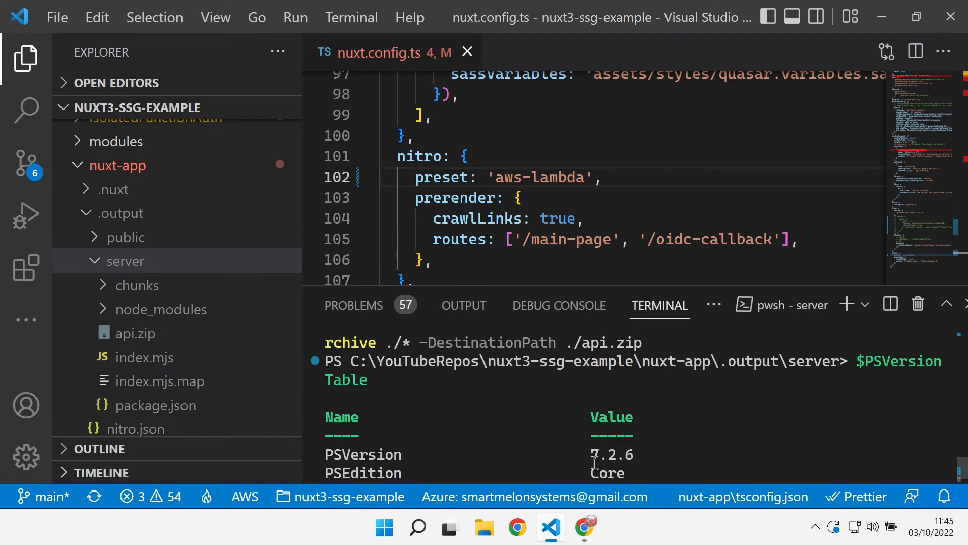
{"action": "double_click", "coordinate": [610, 454]}
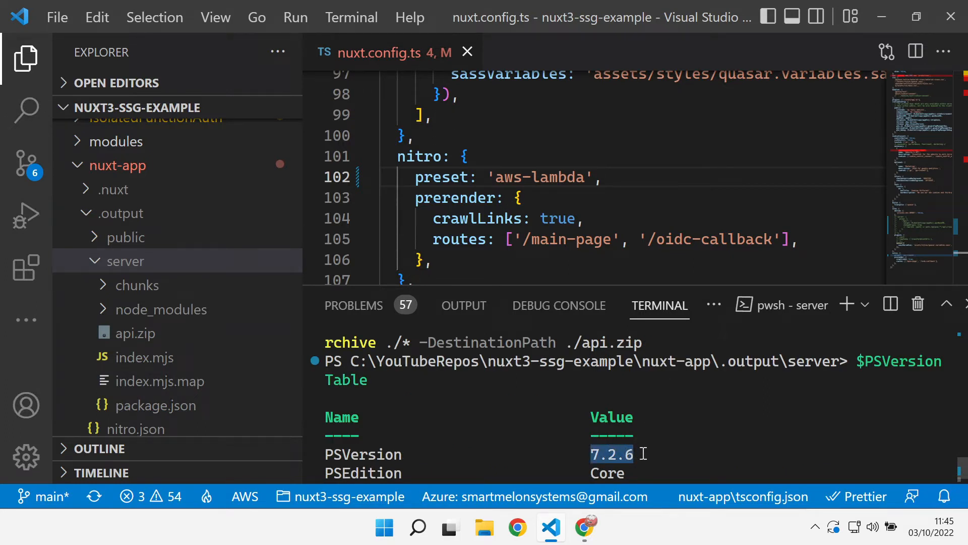
{"action": "mouse_move", "coordinate": [649, 456]}
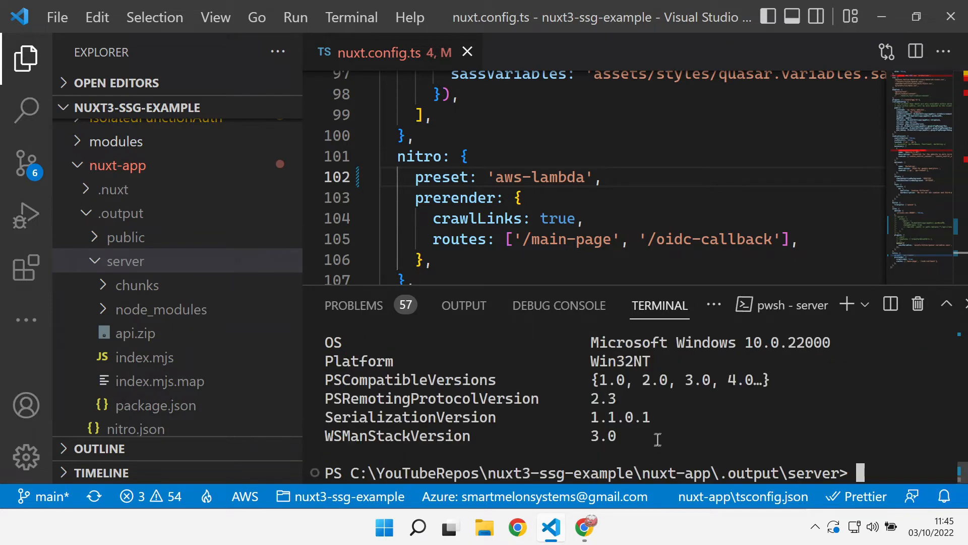
{"action": "mouse_move", "coordinate": [697, 437]}
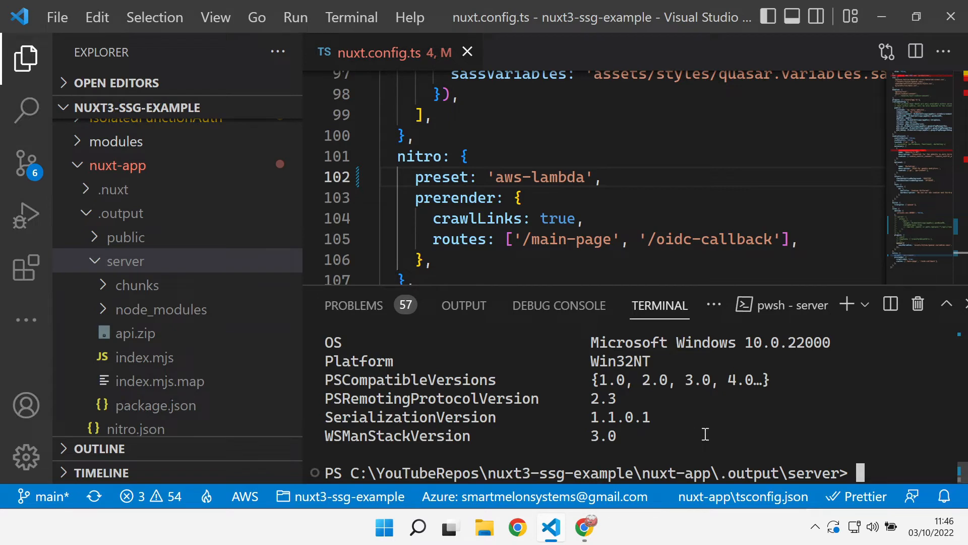
{"action": "mouse_move", "coordinate": [639, 435]}
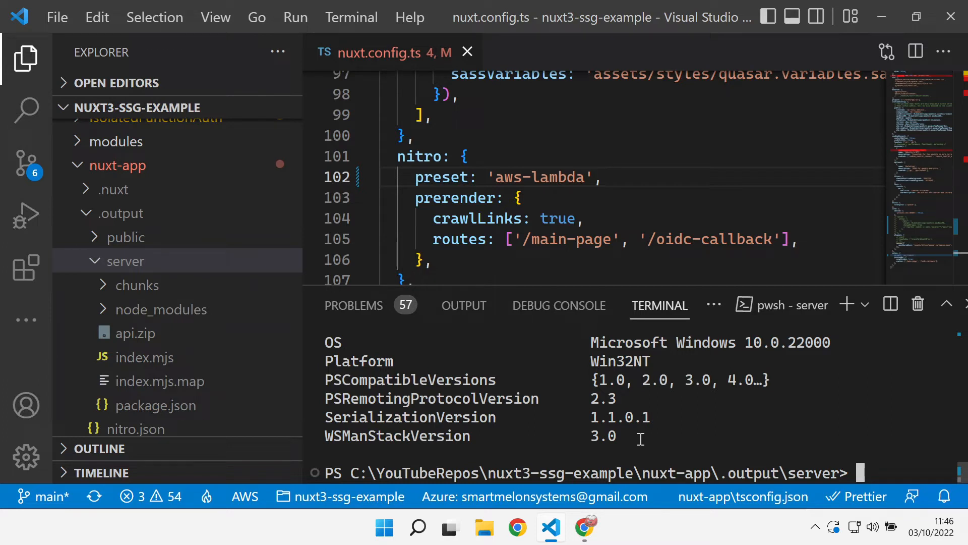
{"action": "mouse_move", "coordinate": [630, 438]}
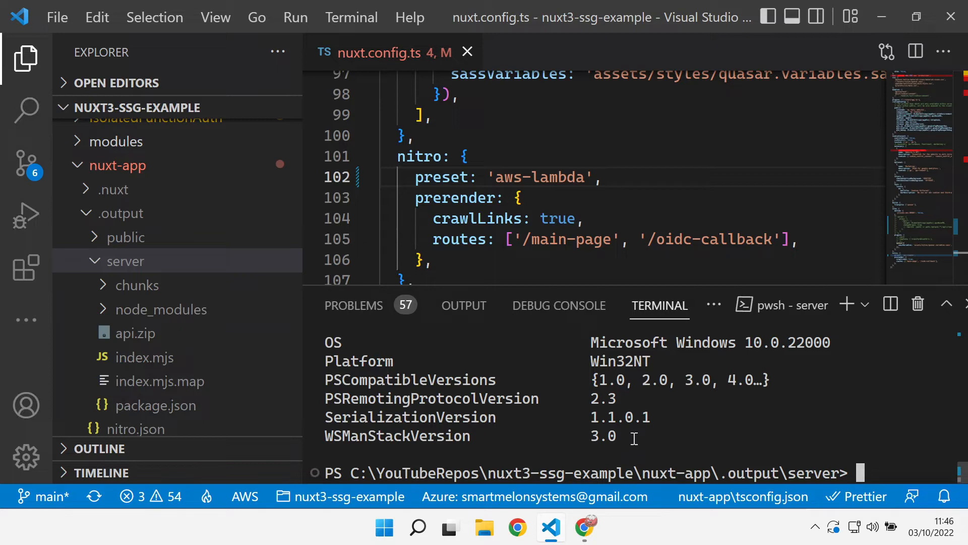
{"action": "mouse_move", "coordinate": [582, 518]}
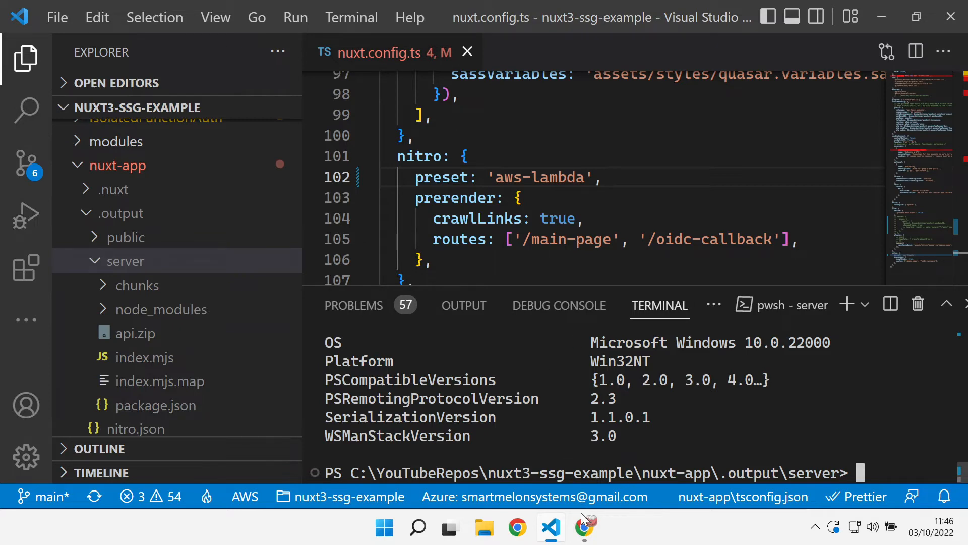
Start creating a new Lambda function authored from scratch.
{"action": "left_click", "coordinate": [584, 528]}
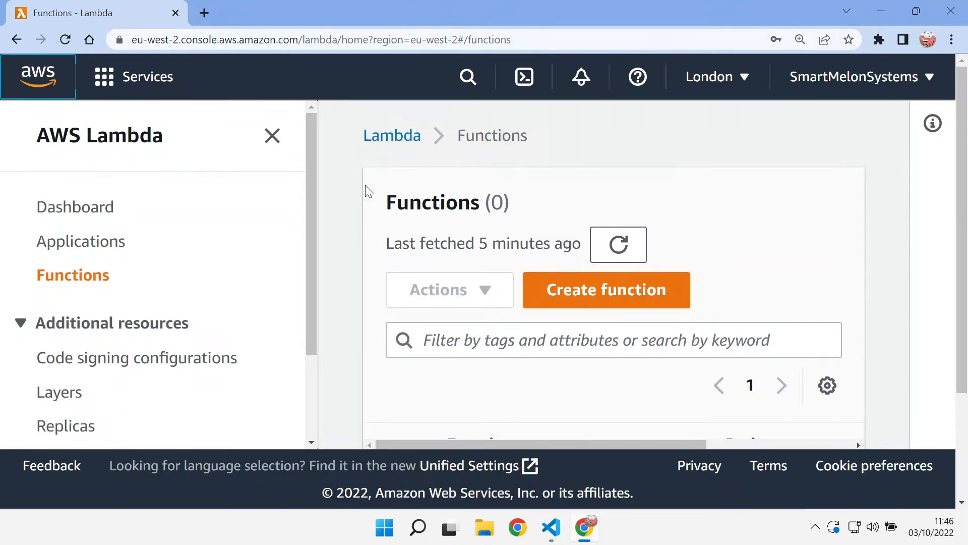
{"action": "mouse_move", "coordinate": [606, 290]}
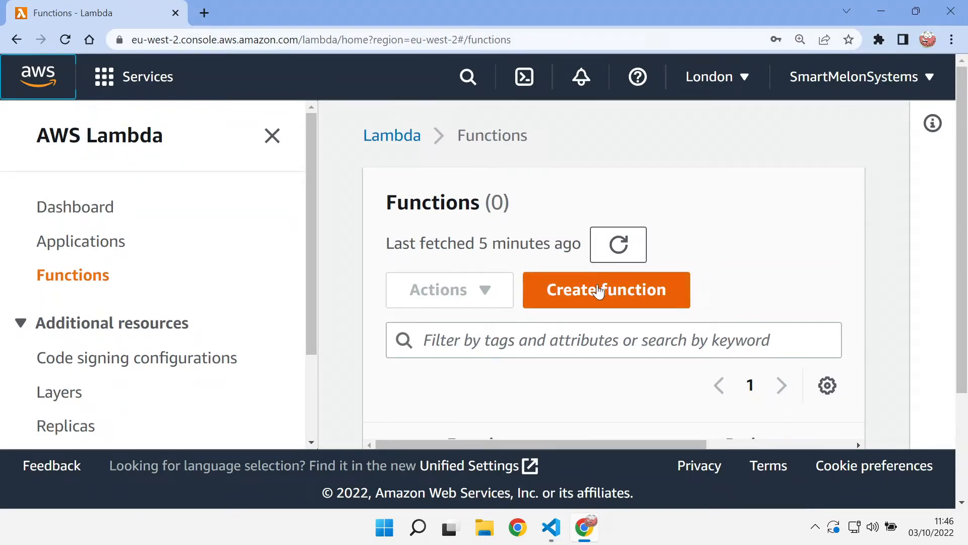
{"action": "mouse_move", "coordinate": [123, 148]}
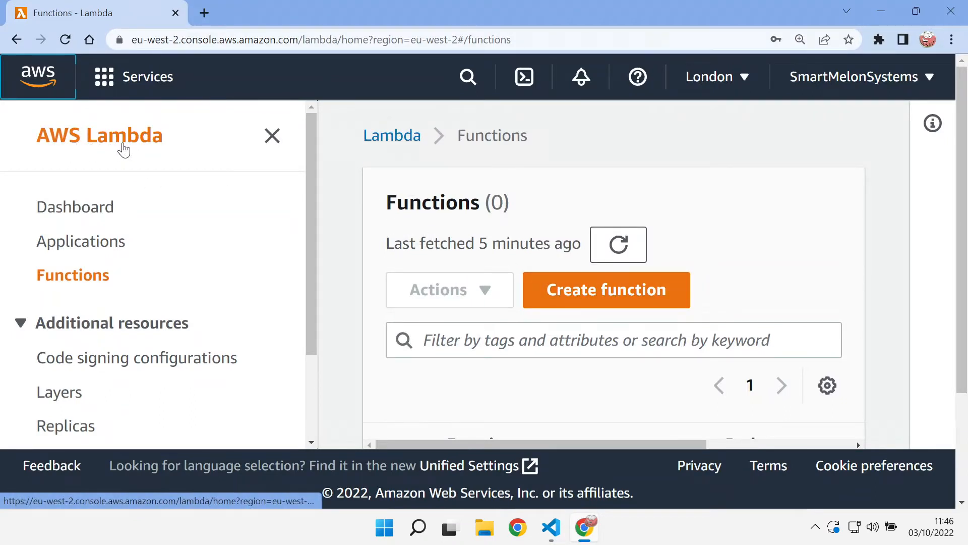
{"action": "mouse_move", "coordinate": [606, 290]}
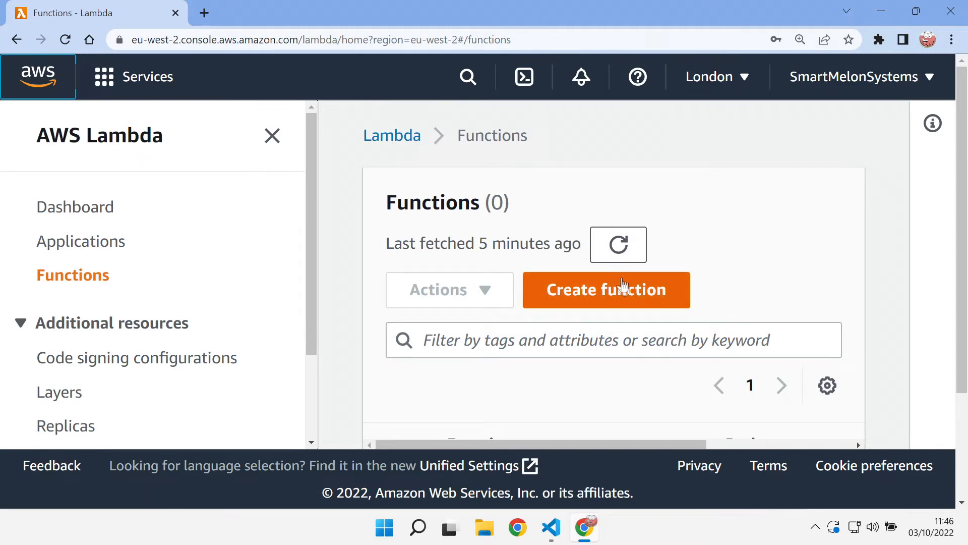
{"action": "left_click", "coordinate": [606, 290]}
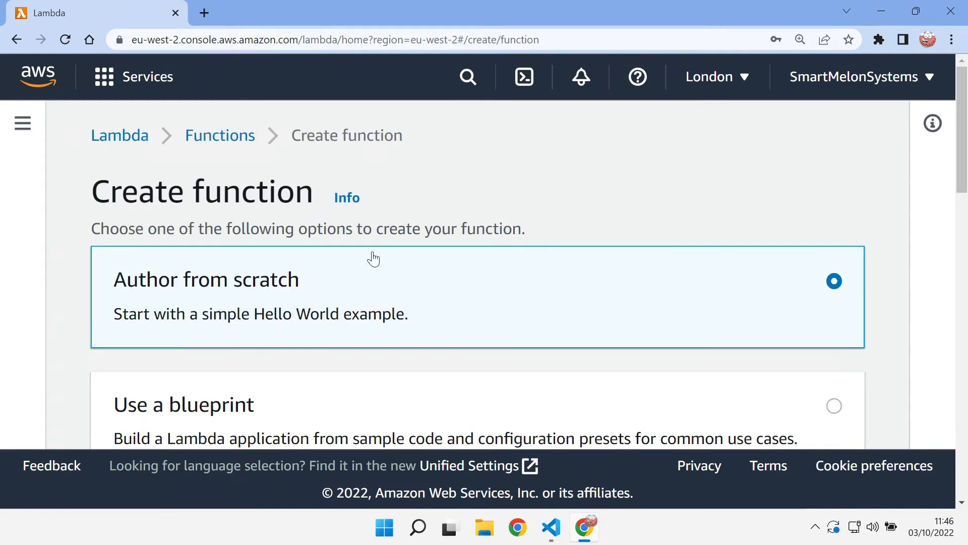
{"action": "scroll", "scroll_direction": "down", "scroll_amount": 3}
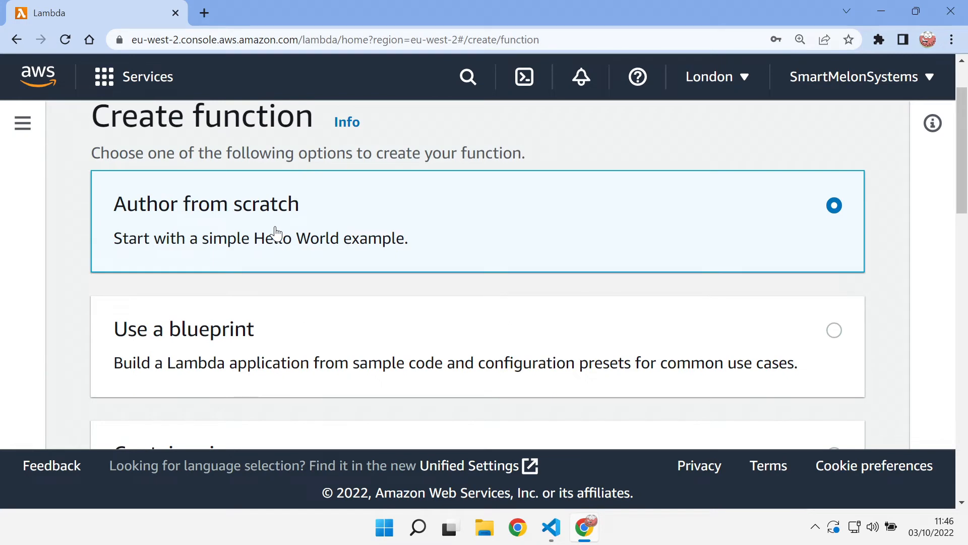
{"action": "mouse_move", "coordinate": [256, 236]}
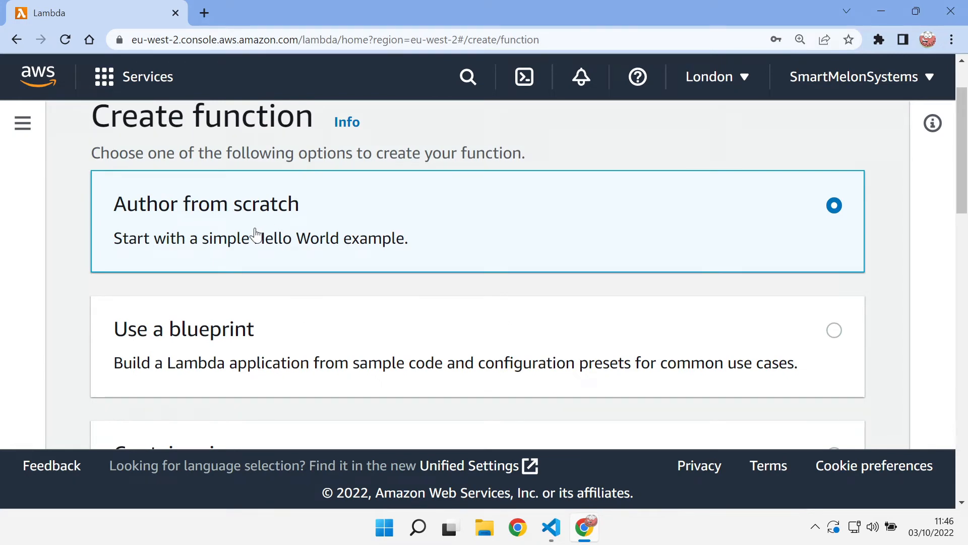
{"action": "scroll", "scroll_direction": "down", "scroll_amount": 3}
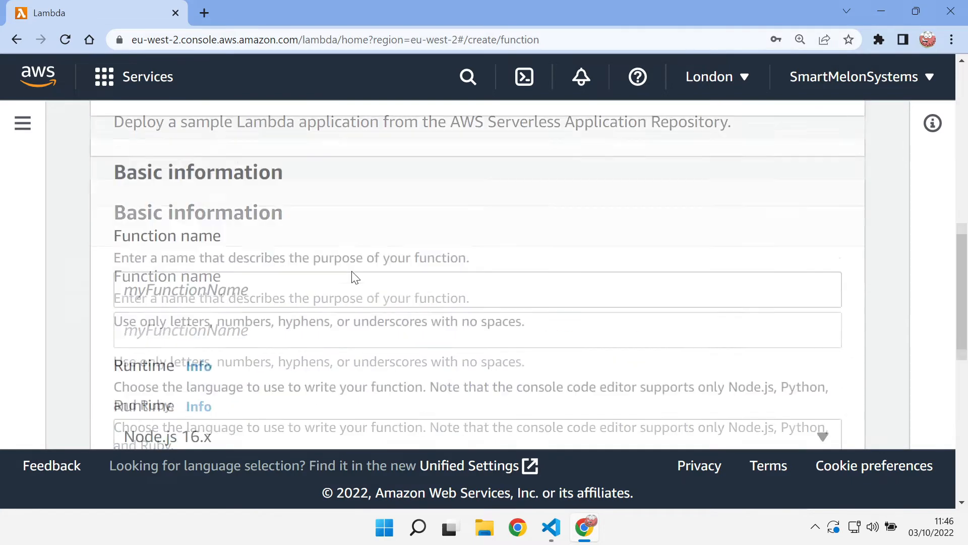
{"action": "scroll", "scroll_direction": "down", "scroll_amount": 3}
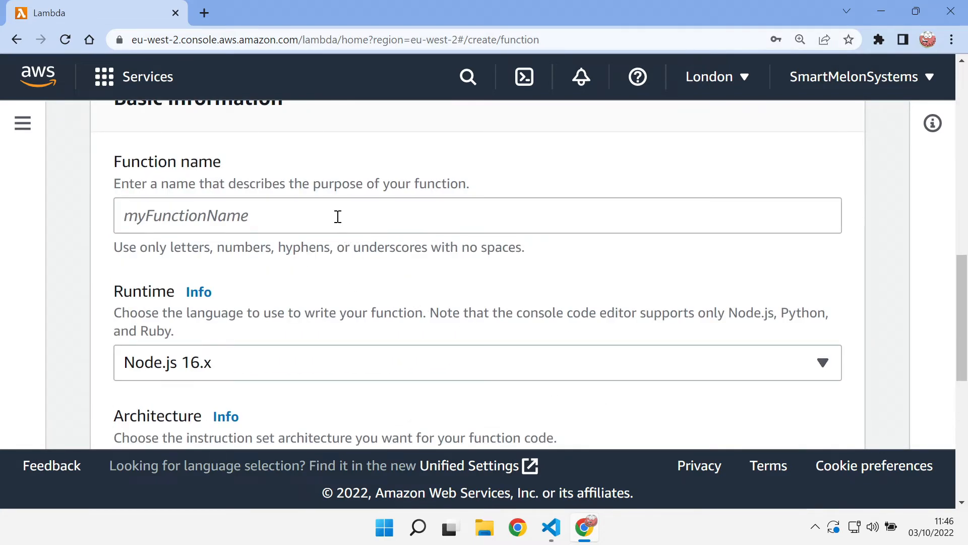
Name the function MyNitroAPI, leaving runtime Node.js 16.x.
{"action": "left_click", "coordinate": [337, 216]}
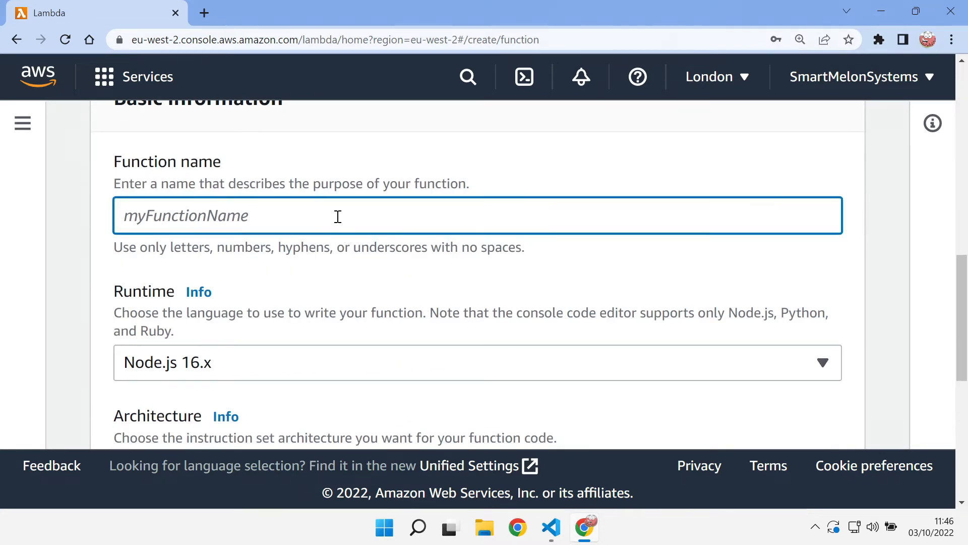
{"action": "type", "text": "MyNitroAPI"}
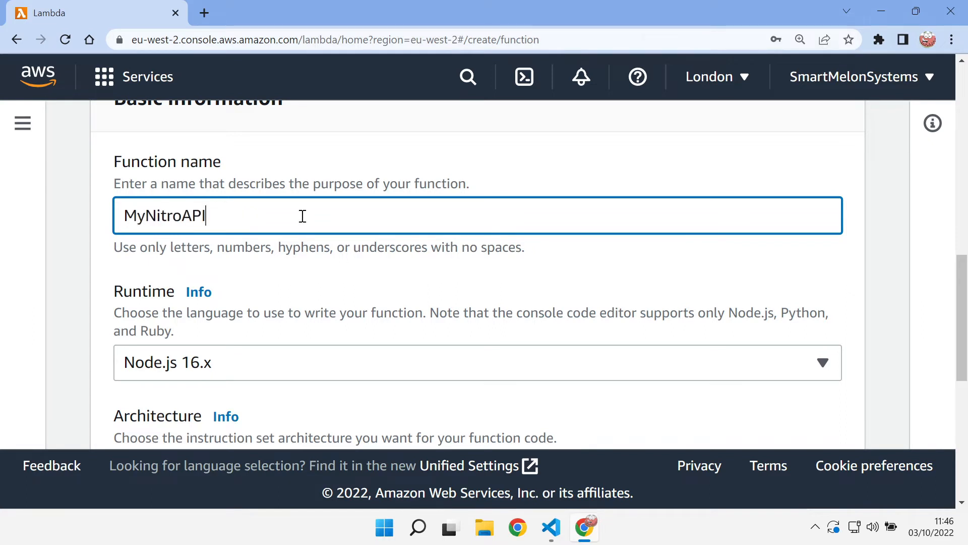
{"action": "mouse_move", "coordinate": [316, 359]}
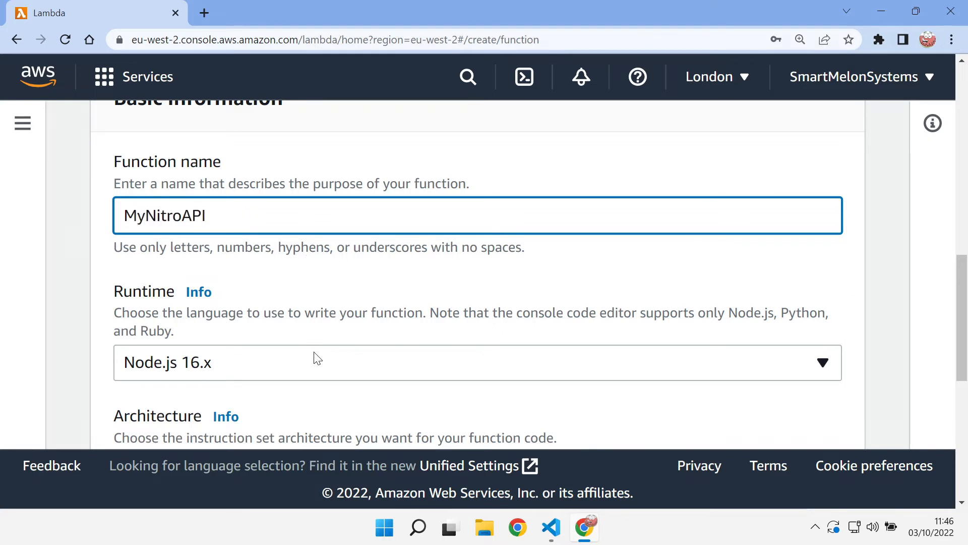
{"action": "scroll", "scroll_direction": "down", "scroll_amount": 3}
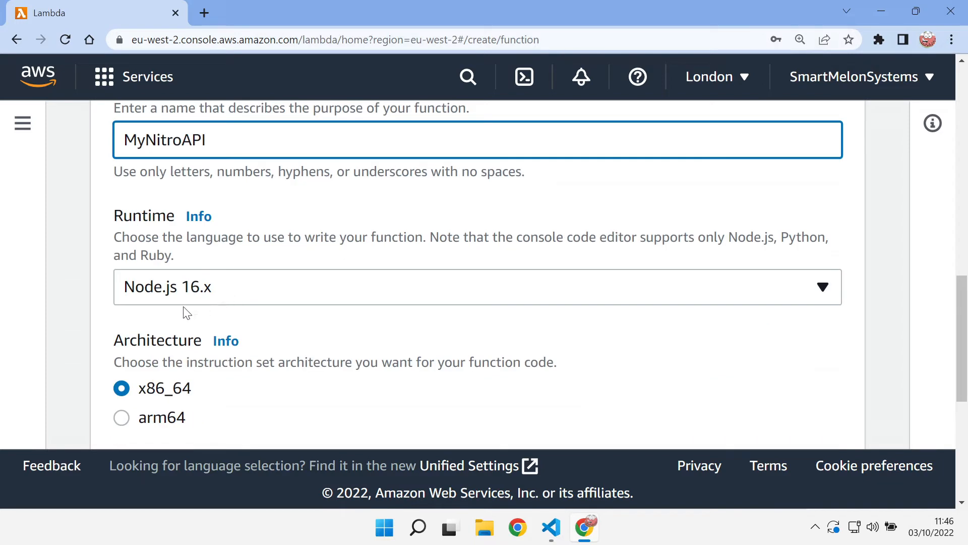
{"action": "mouse_move", "coordinate": [189, 296]}
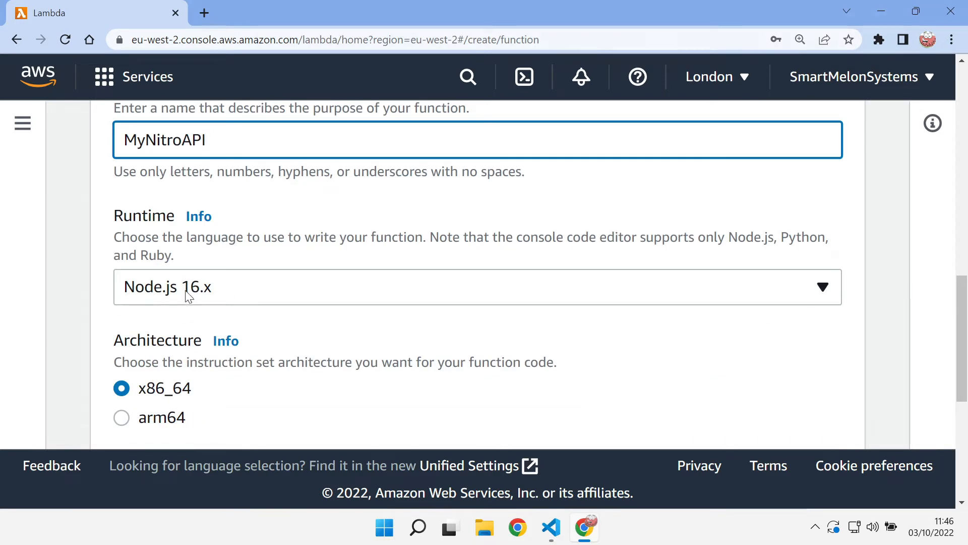
{"action": "mouse_move", "coordinate": [349, 357]}
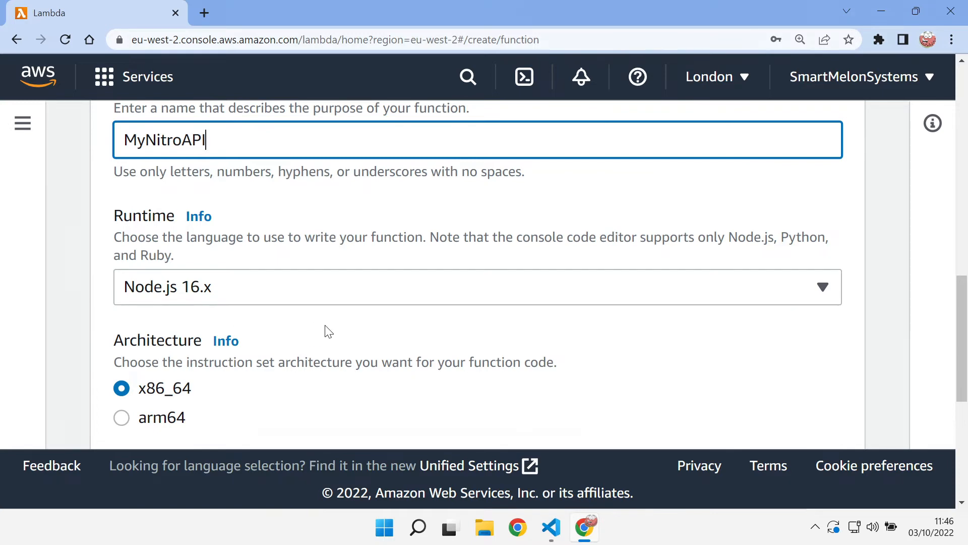
{"action": "mouse_move", "coordinate": [713, 538]}
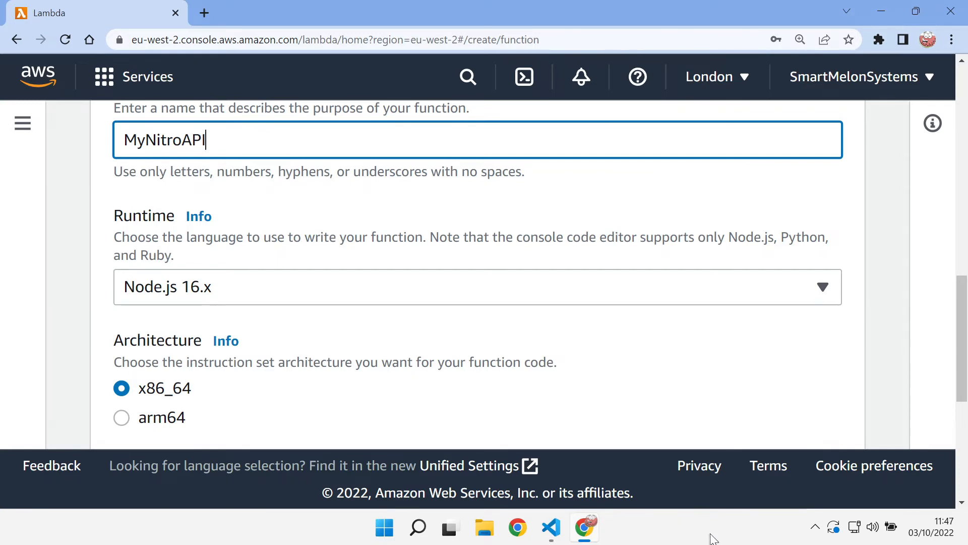
Check node -v in the VS Code terminal (v16.15.0) and return to the Lambda form.
{"action": "left_click", "coordinate": [551, 526]}
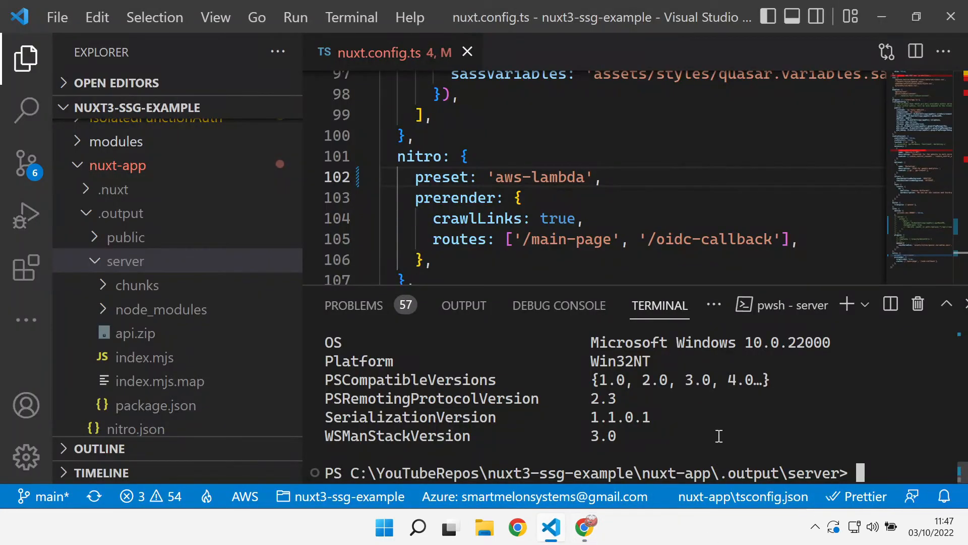
{"action": "type", "text": "node -v"}
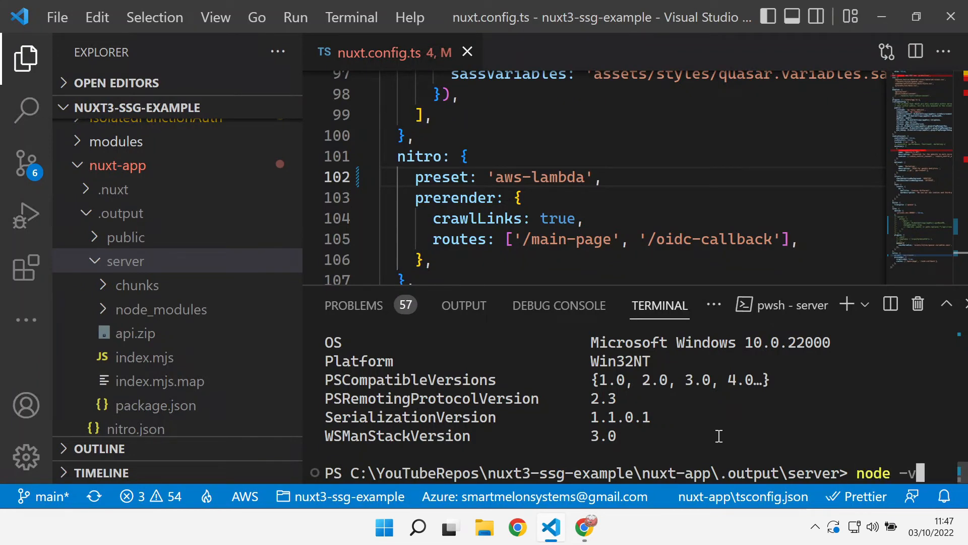
{"action": "key", "text": "Return"}
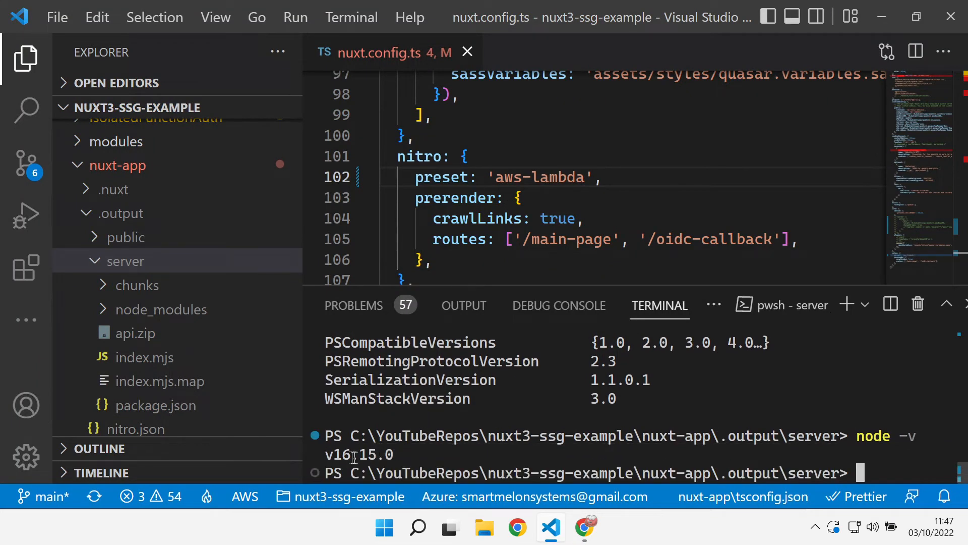
{"action": "mouse_move", "coordinate": [584, 527]}
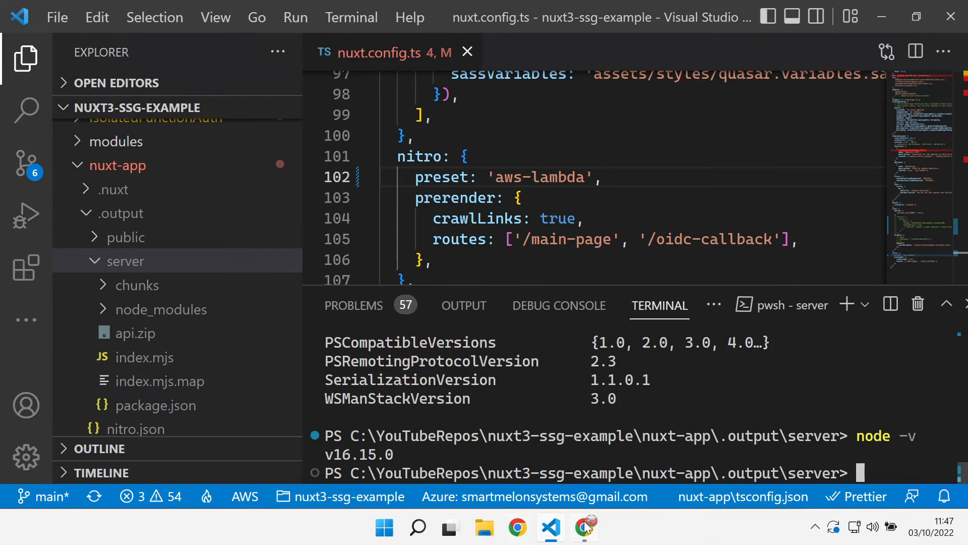
{"action": "left_click", "coordinate": [584, 528]}
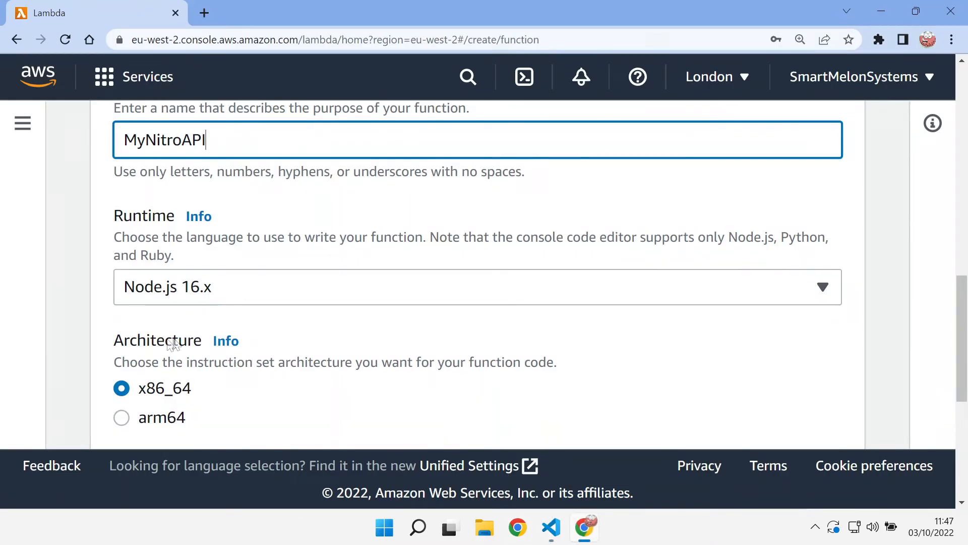
Create MyNitroAPI with Node.js 16.x, x86_64 and the default execution role.
{"action": "scroll", "scroll_direction": "down", "scroll_amount": 3}
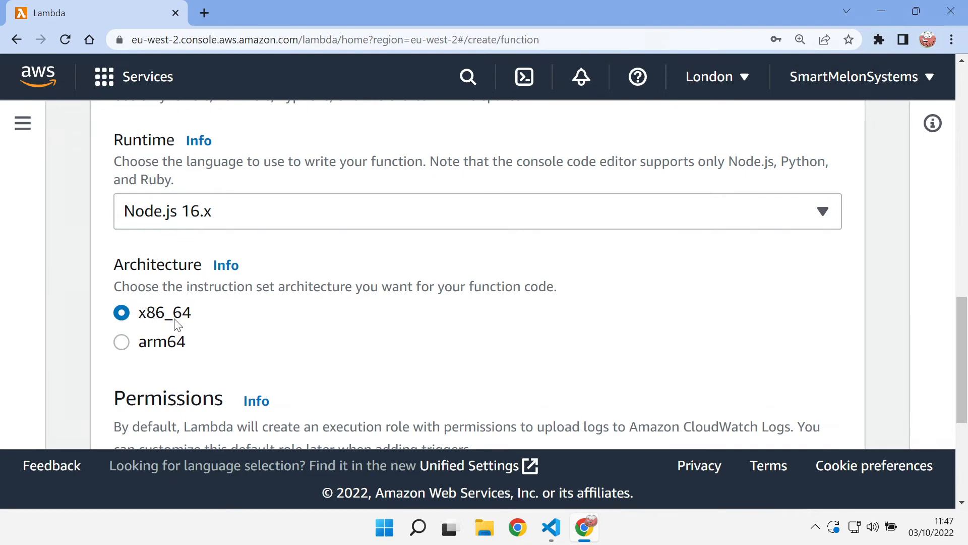
{"action": "mouse_move", "coordinate": [188, 350]}
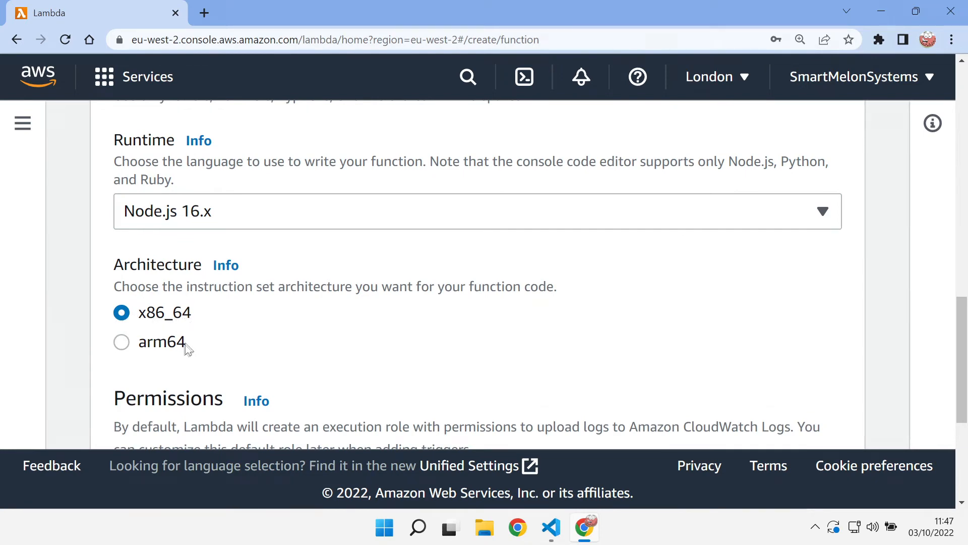
{"action": "scroll", "scroll_direction": "down", "scroll_amount": 3}
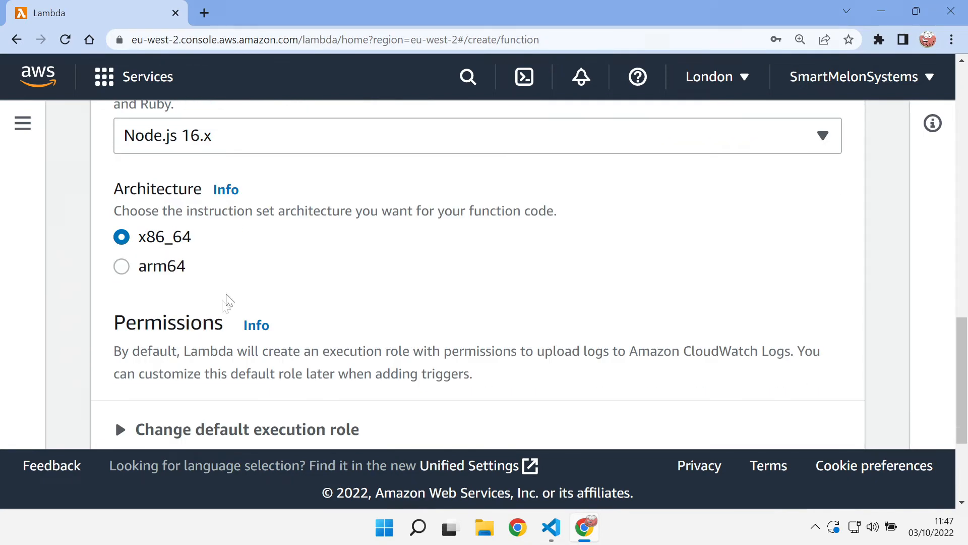
{"action": "scroll", "scroll_direction": "down", "scroll_amount": 3}
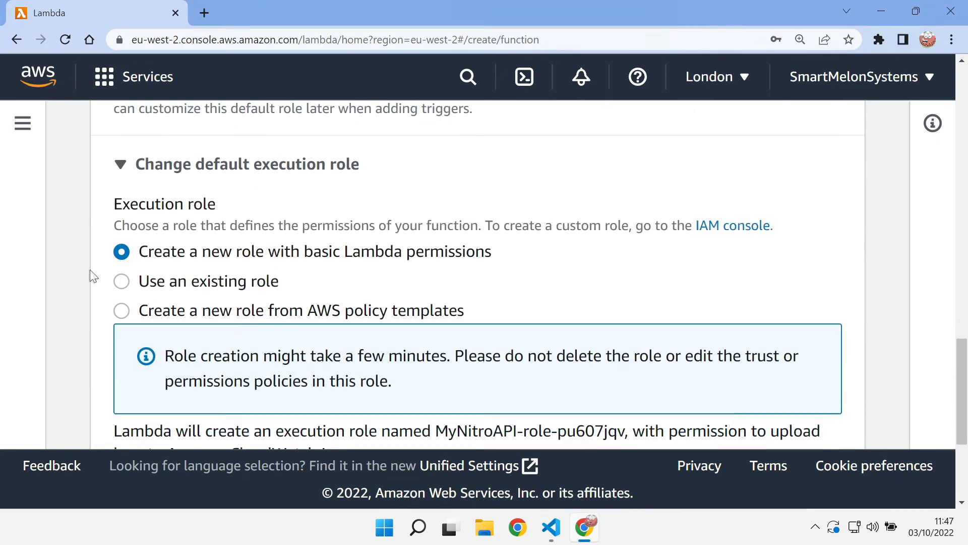
{"action": "mouse_move", "coordinate": [279, 260]}
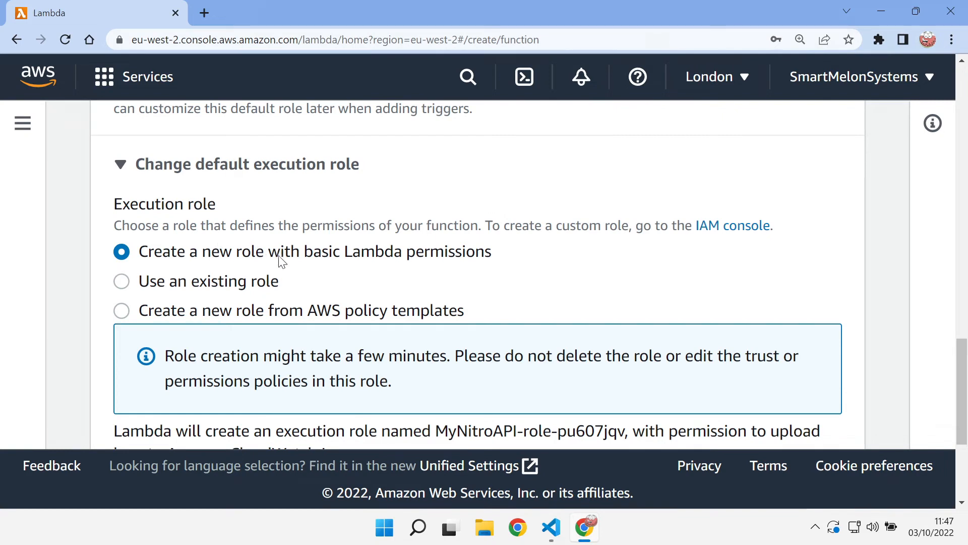
{"action": "scroll", "scroll_direction": "down", "scroll_amount": 3}
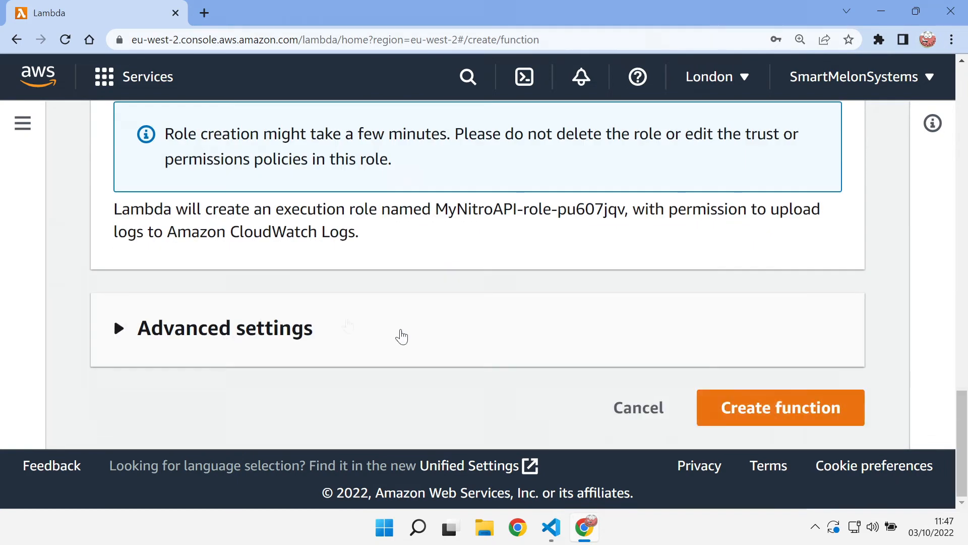
{"action": "left_click", "coordinate": [779, 406]}
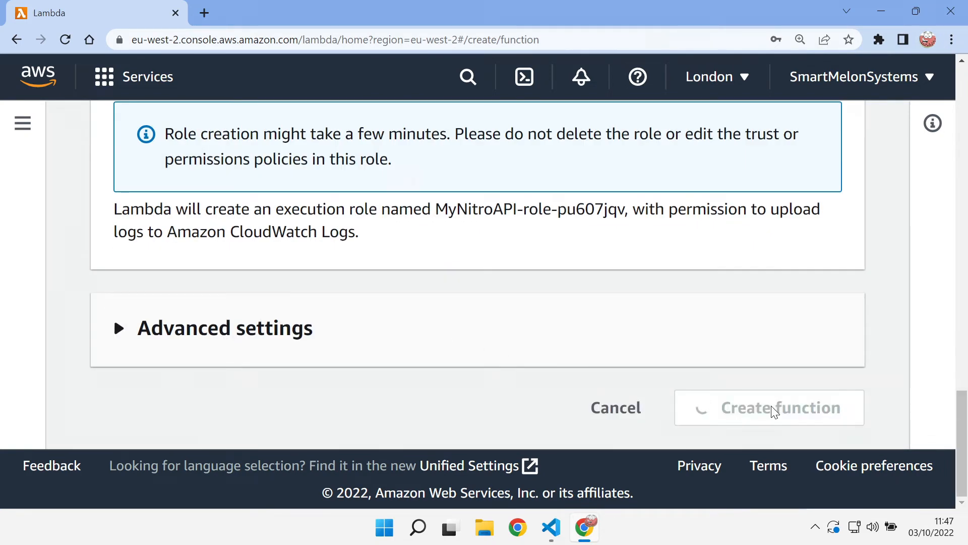
{"action": "left_click", "coordinate": [769, 407]}
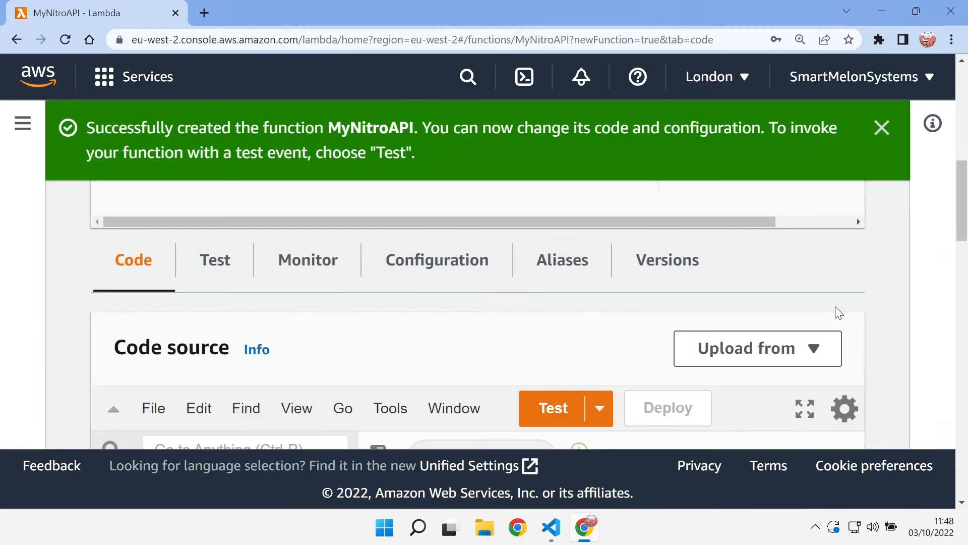
Choose a .zip upload and select api.zip from nuxt-app/.output/server.
{"action": "scroll", "scroll_direction": "down", "scroll_amount": 3}
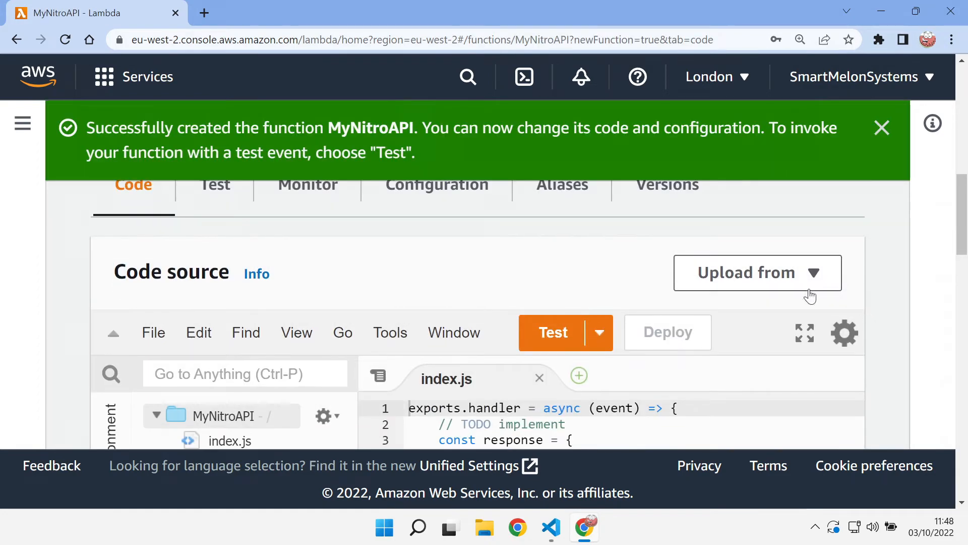
{"action": "left_click", "coordinate": [756, 273]}
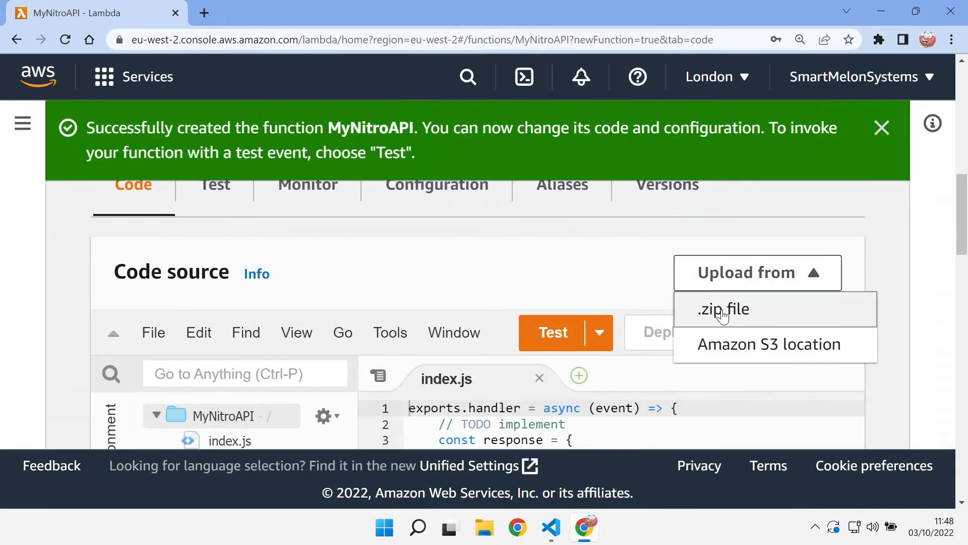
{"action": "left_click", "coordinate": [724, 308]}
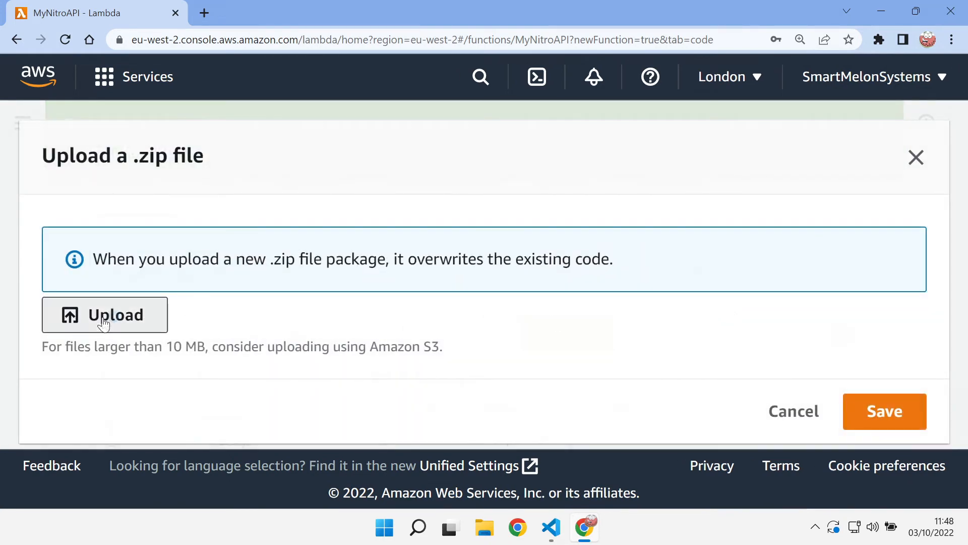
{"action": "left_click", "coordinate": [105, 315]}
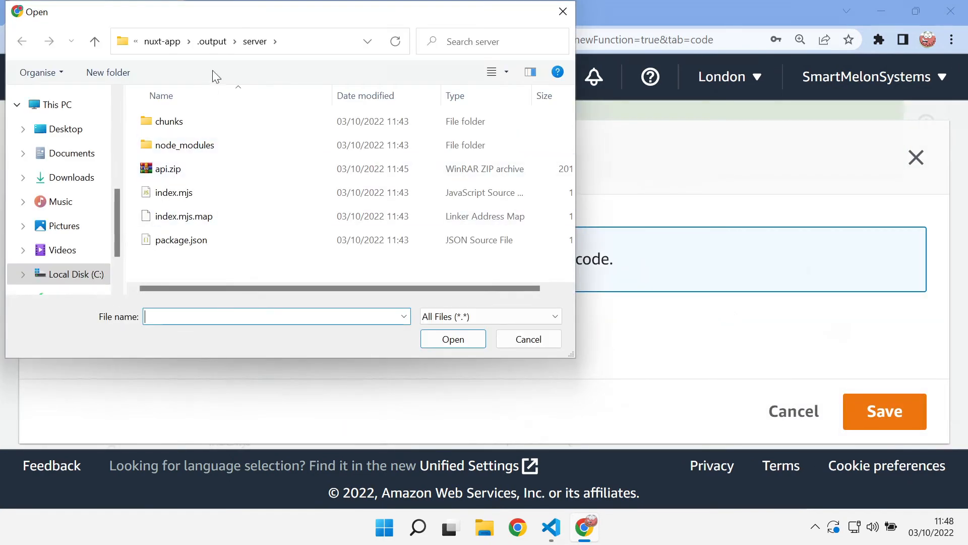
{"action": "left_click", "coordinate": [168, 168]}
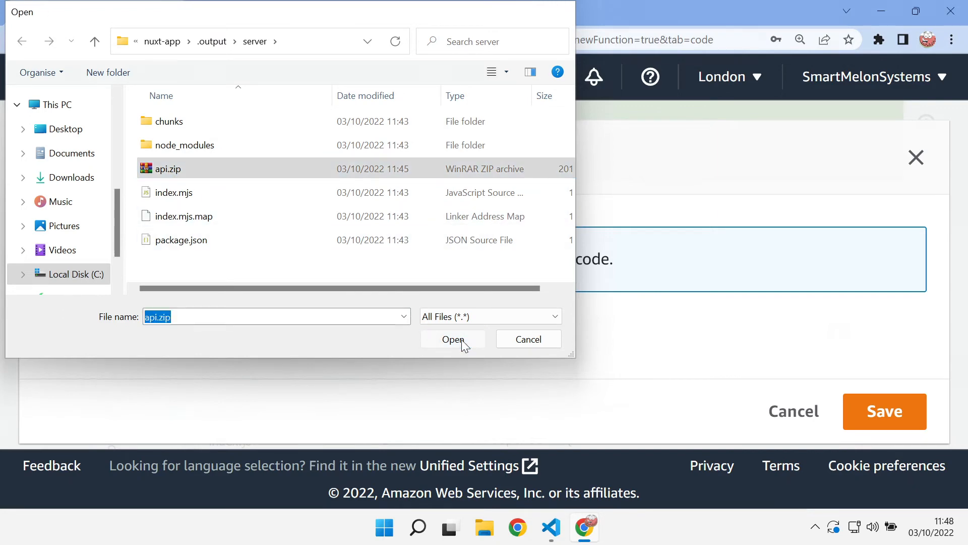
{"action": "left_click", "coordinate": [453, 339]}
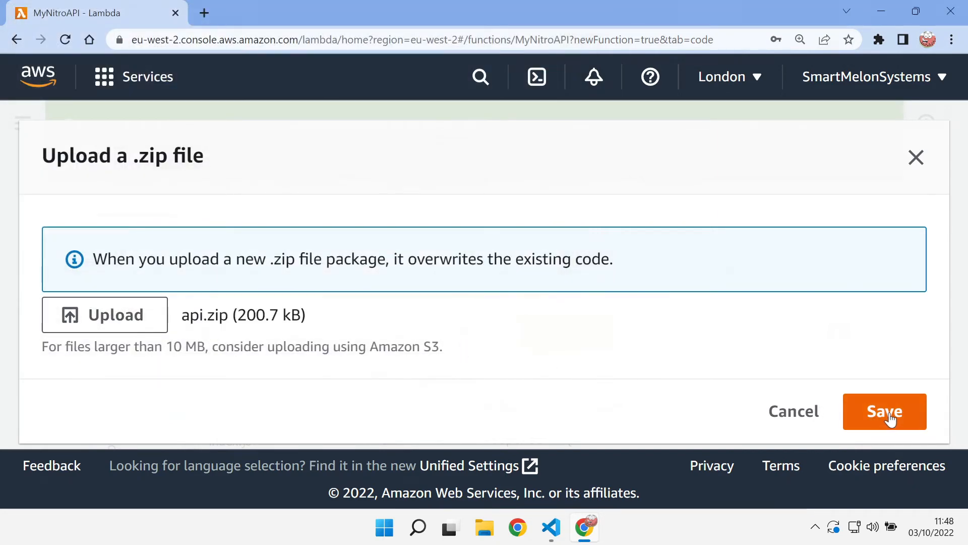
Save the upload so MyNitroAPI's code shows chunks, node_modules and index.mjs.
{"action": "left_click", "coordinate": [884, 412]}
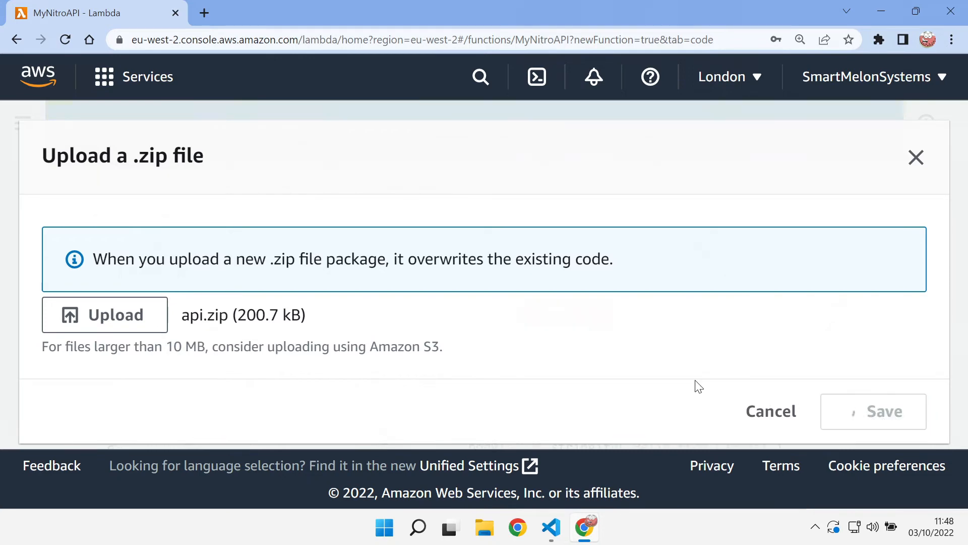
{"action": "left_click", "coordinate": [873, 411]}
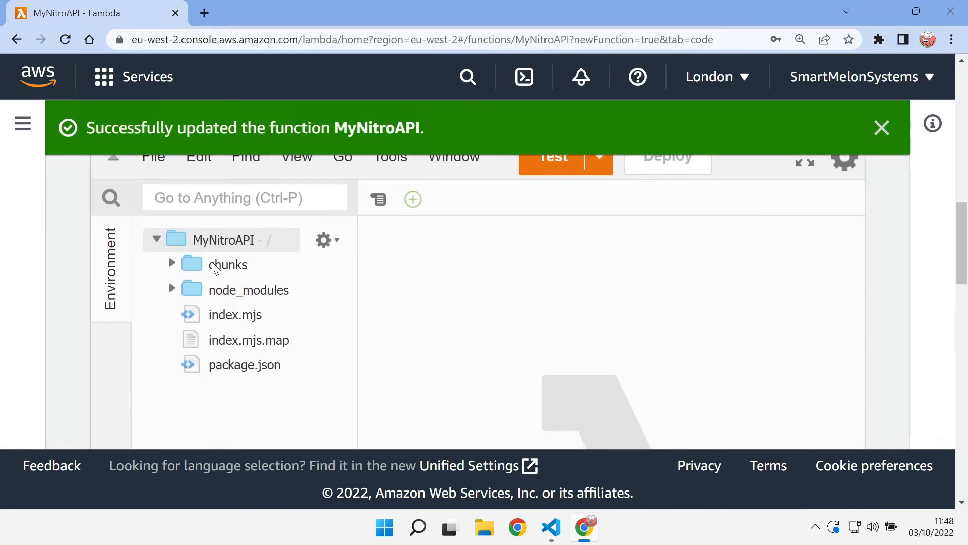
{"action": "mouse_move", "coordinate": [249, 380]}
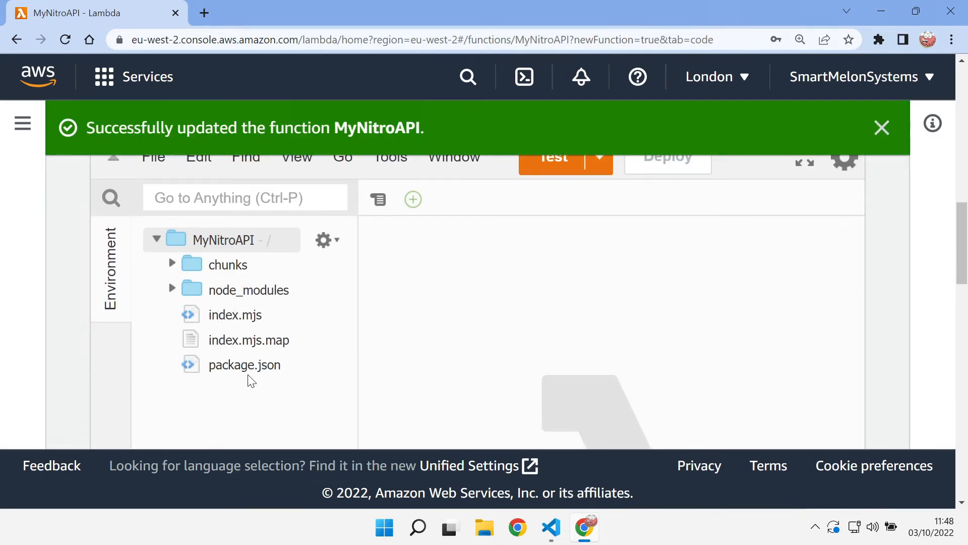
{"action": "mouse_move", "coordinate": [740, 273]}
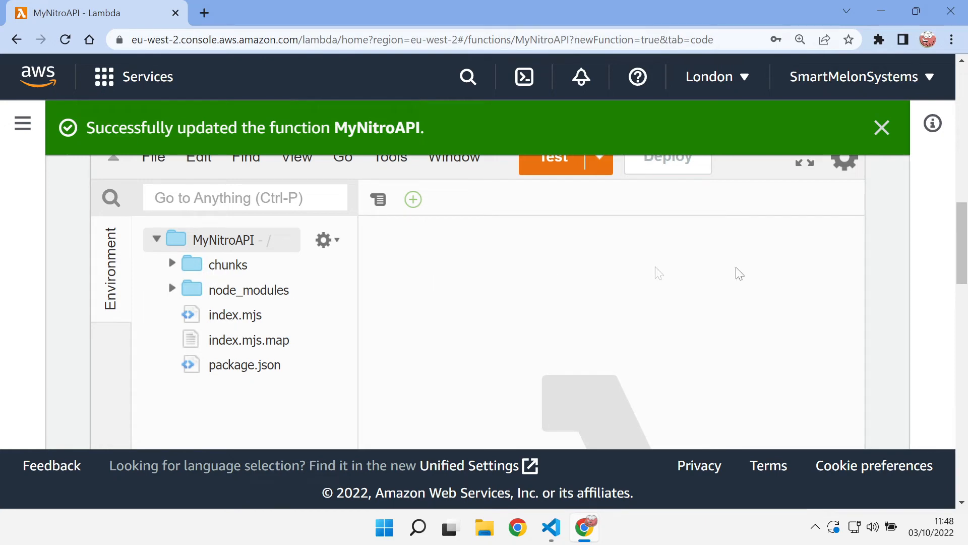
{"action": "mouse_move", "coordinate": [247, 291]}
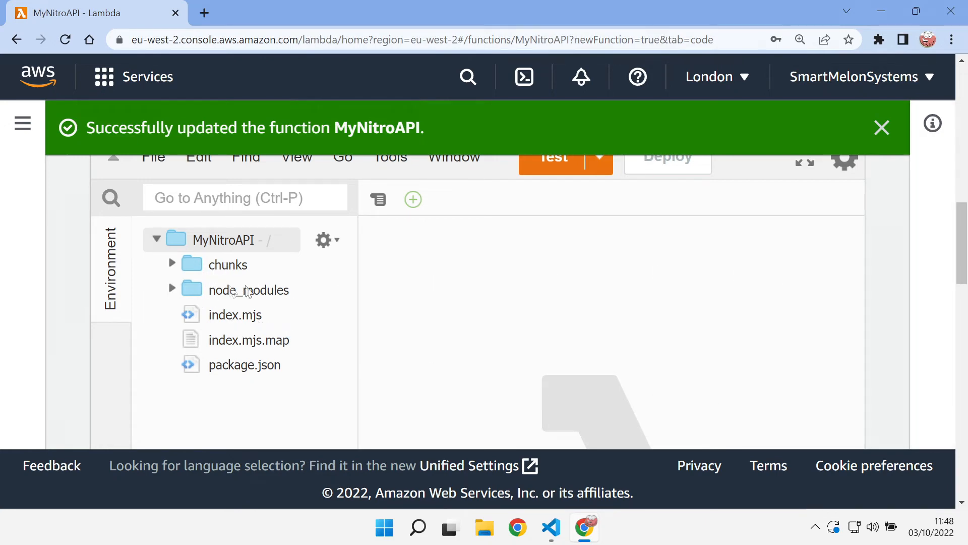
{"action": "scroll", "scroll_direction": "up", "scroll_amount": 3}
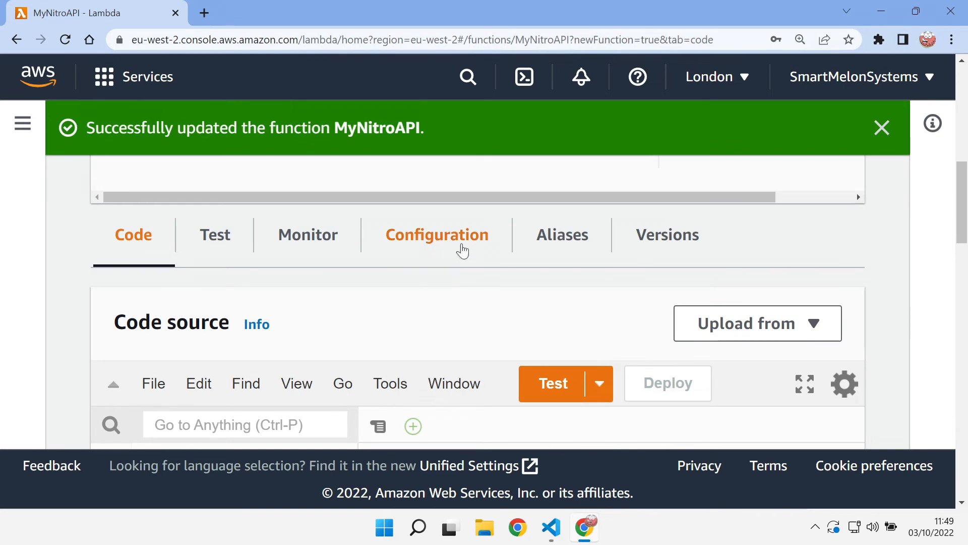
Create a public function URL for MyNitroAPI with NONE auth type.
{"action": "left_click", "coordinate": [437, 234]}
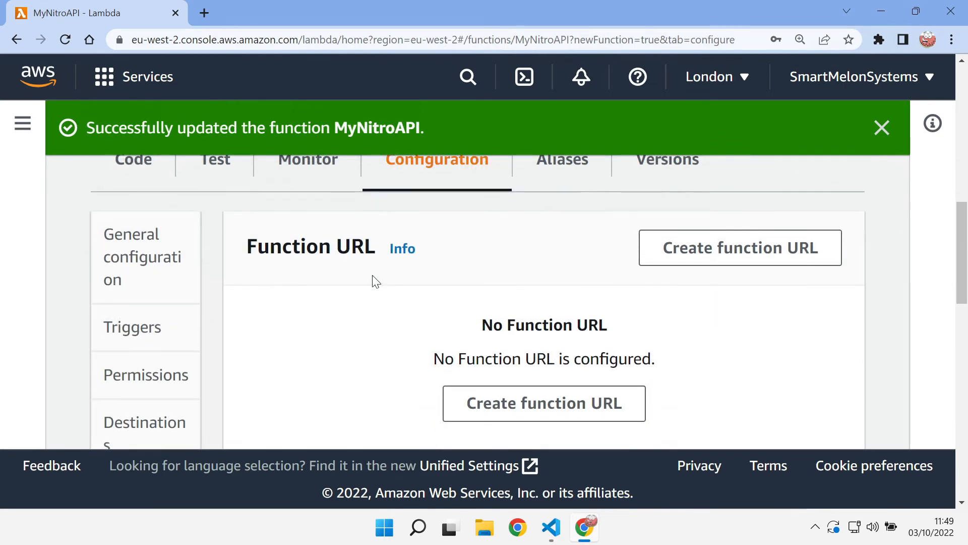
{"action": "scroll", "scroll_direction": "down", "scroll_amount": 3}
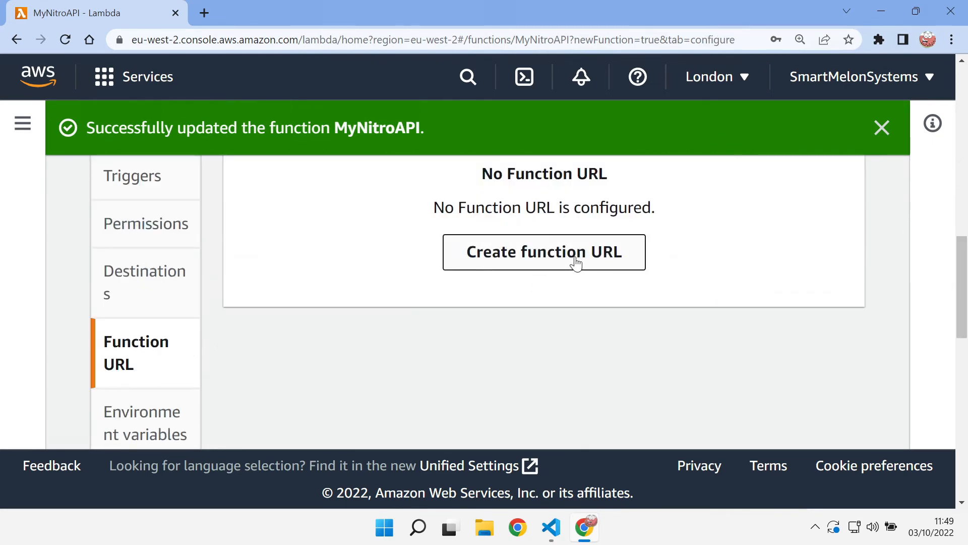
{"action": "left_click", "coordinate": [543, 251]}
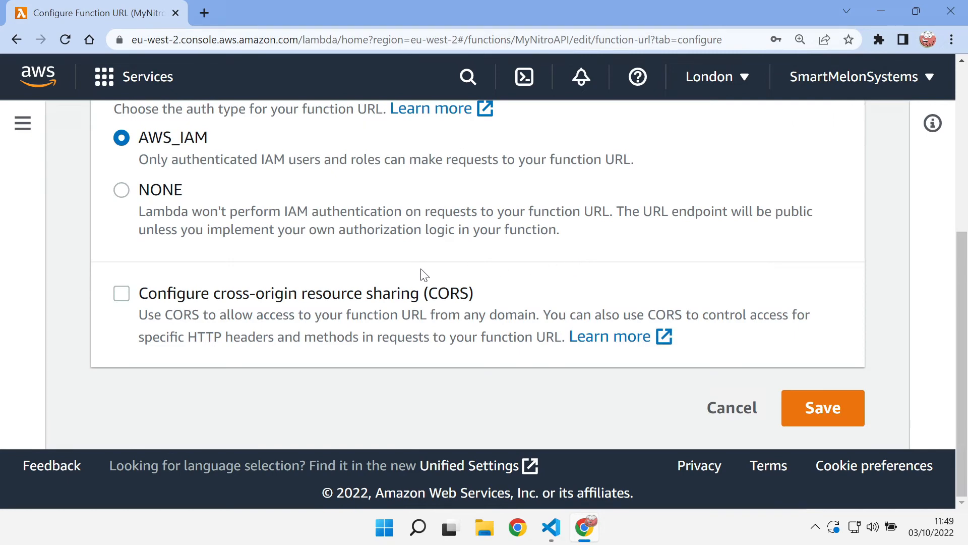
{"action": "left_click", "coordinate": [121, 190]}
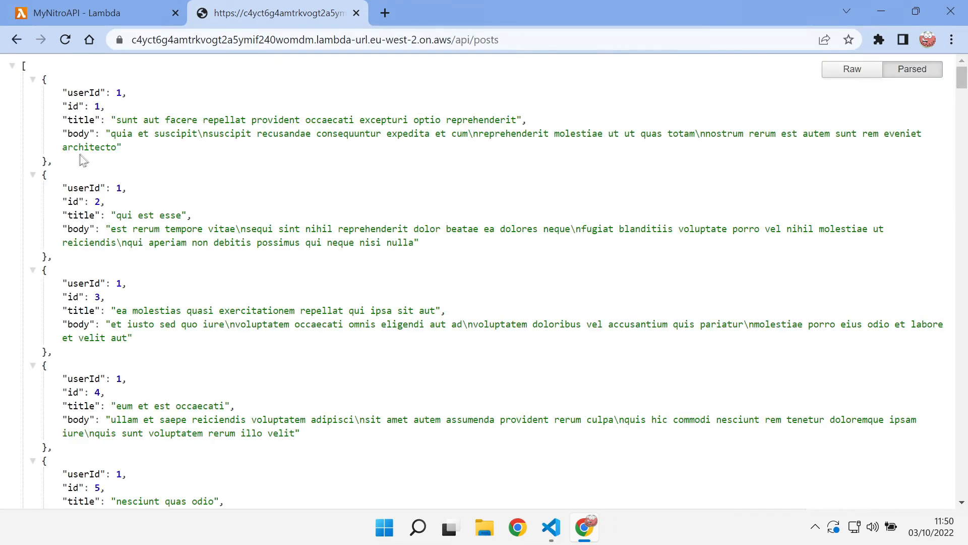
{"action": "mouse_move", "coordinate": [175, 265]}
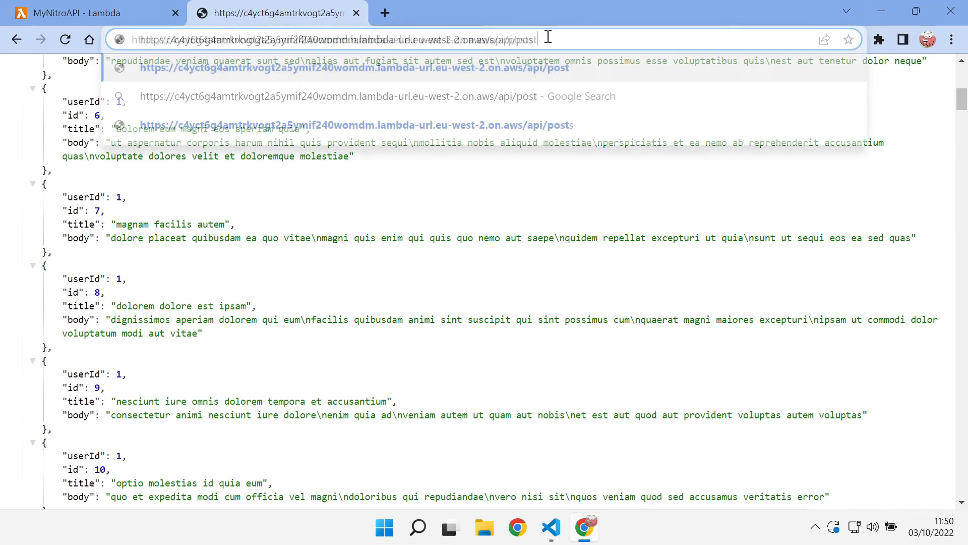
Fetch /api/post/25 and then /api/post/25/comments from the Lambda function URL.
{"action": "type", "text": "/25"}
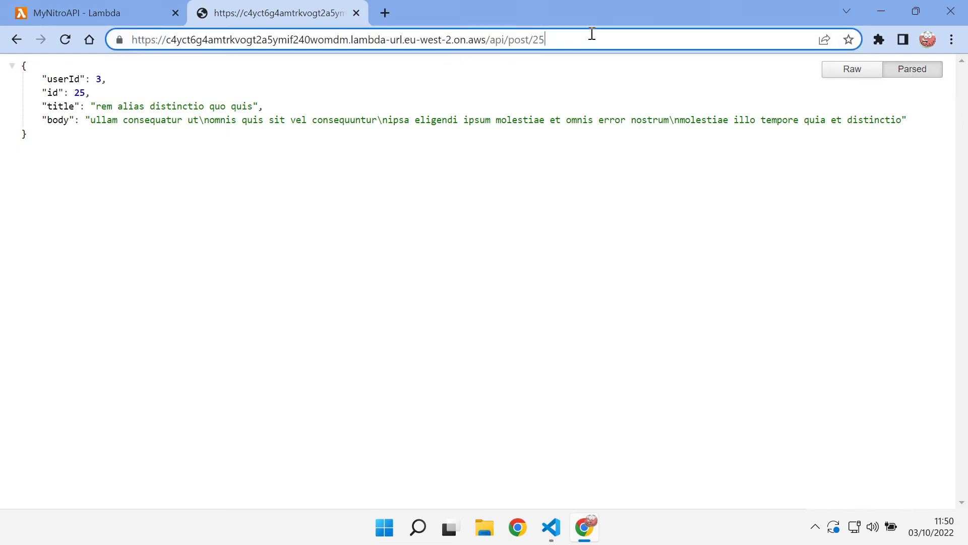
{"action": "type", "text": "/comments"}
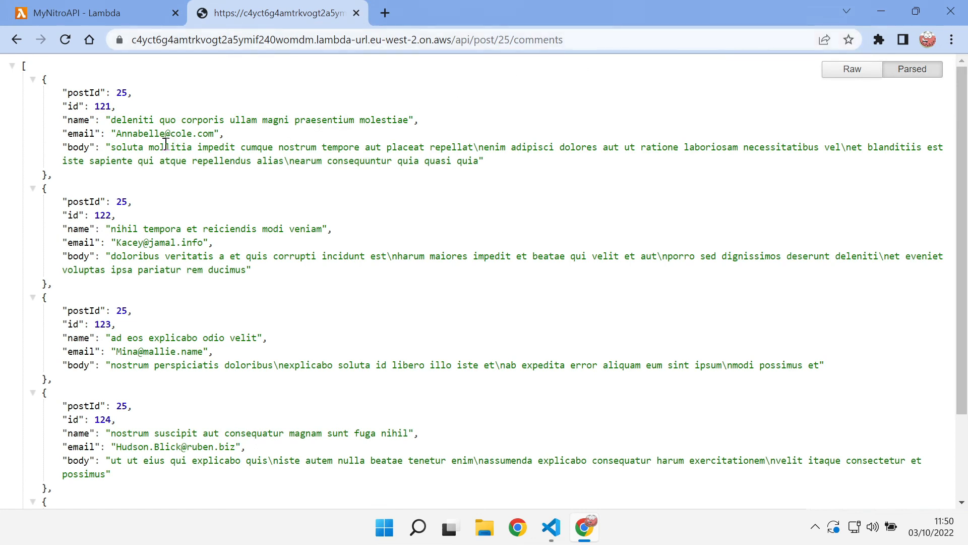
{"action": "mouse_move", "coordinate": [402, 210]}
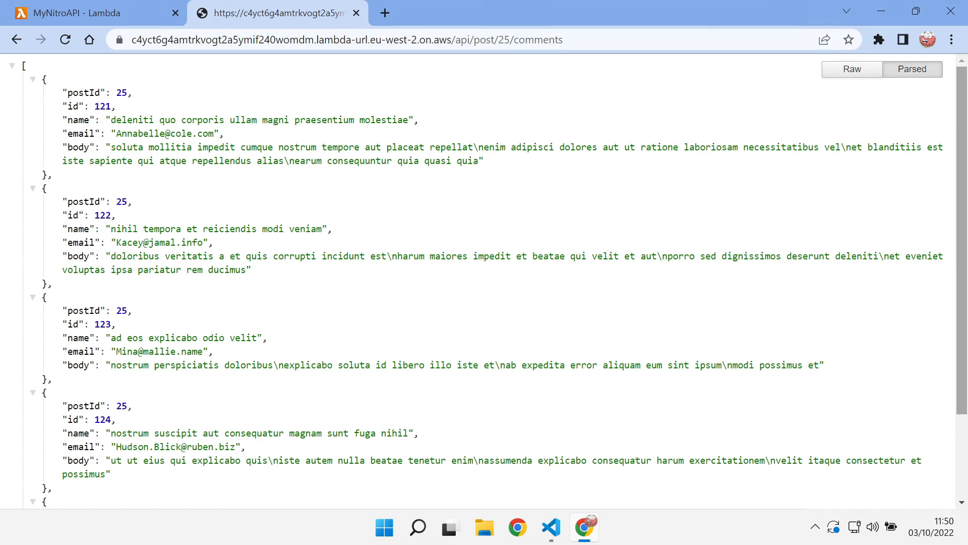
{"action": "mouse_move", "coordinate": [682, 345]}
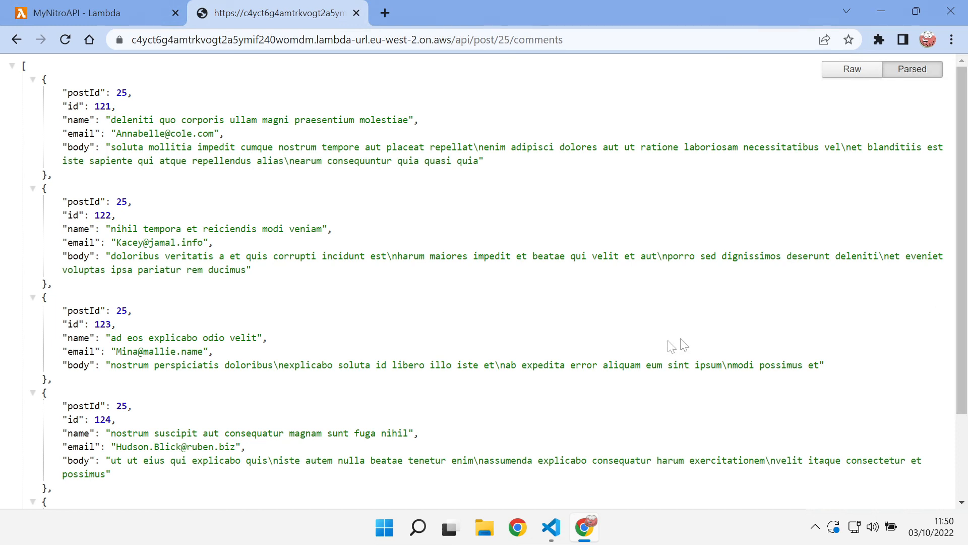
{"action": "mouse_move", "coordinate": [392, 316]}
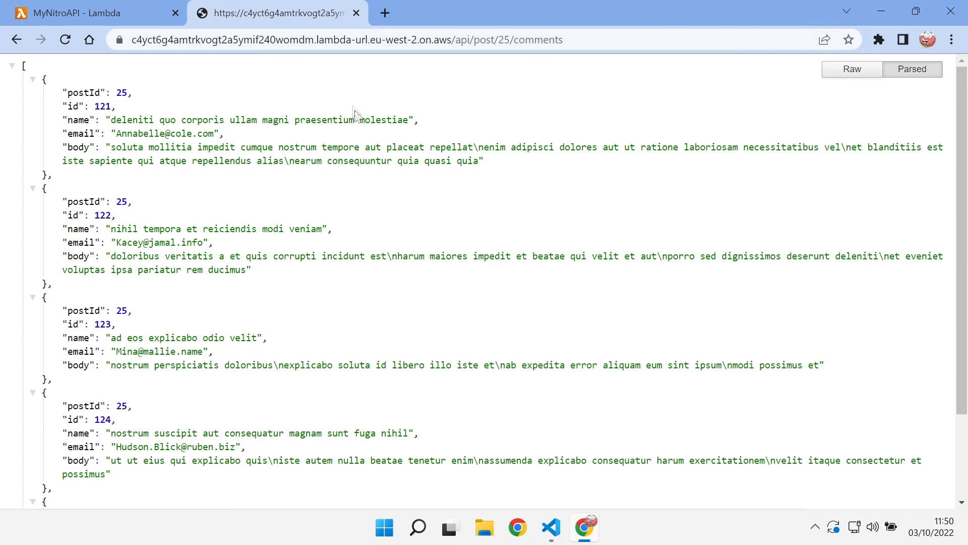
{"action": "mouse_move", "coordinate": [381, 150]}
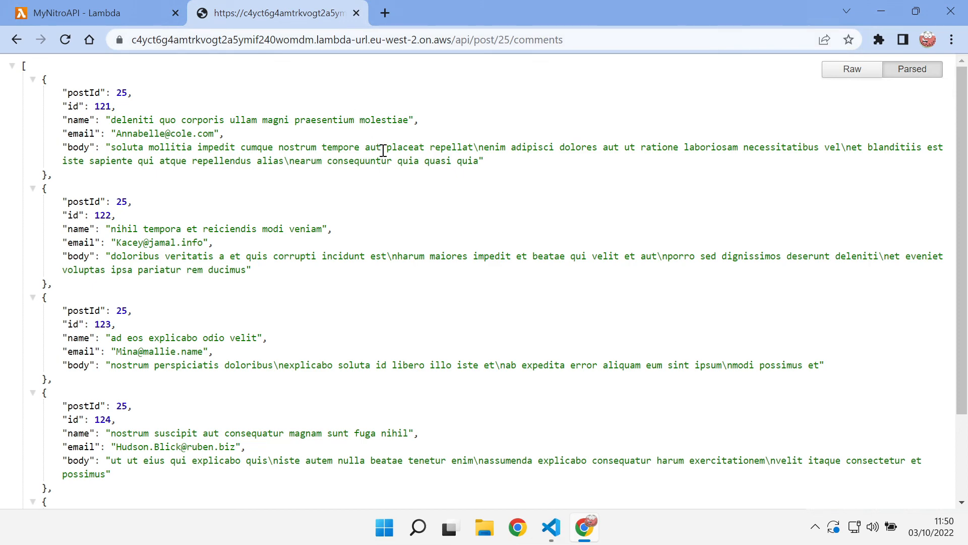